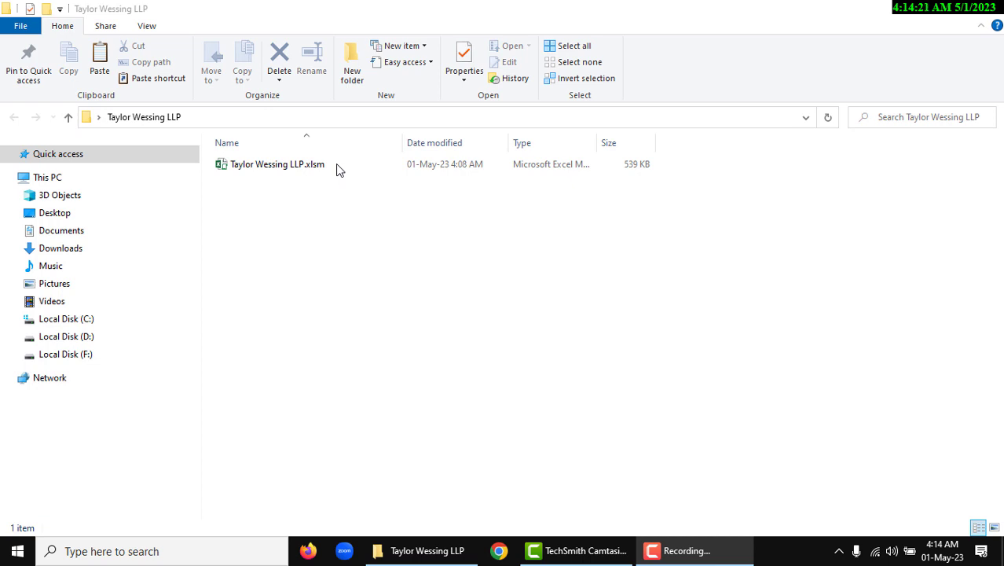
Open Taylor Wessing LLP.xlsm from File Explorer to launch its main menu form.
double_click(276, 163)
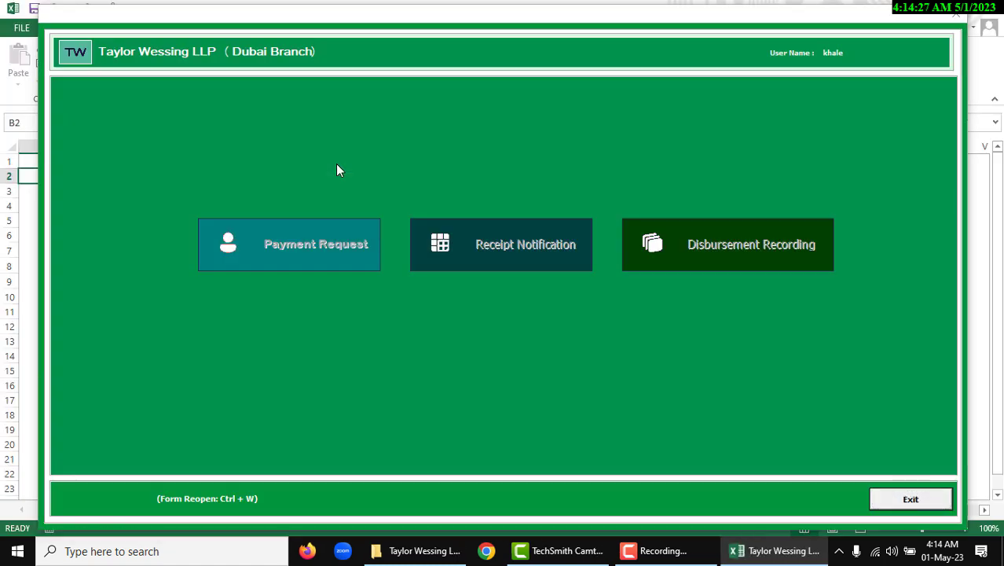
mouse_move(301, 195)
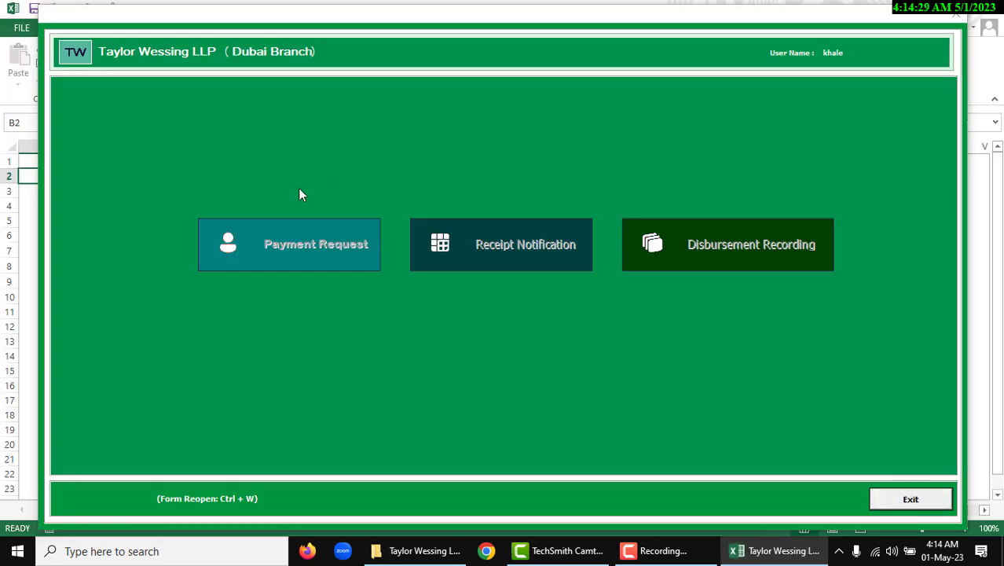
mouse_move(286, 157)
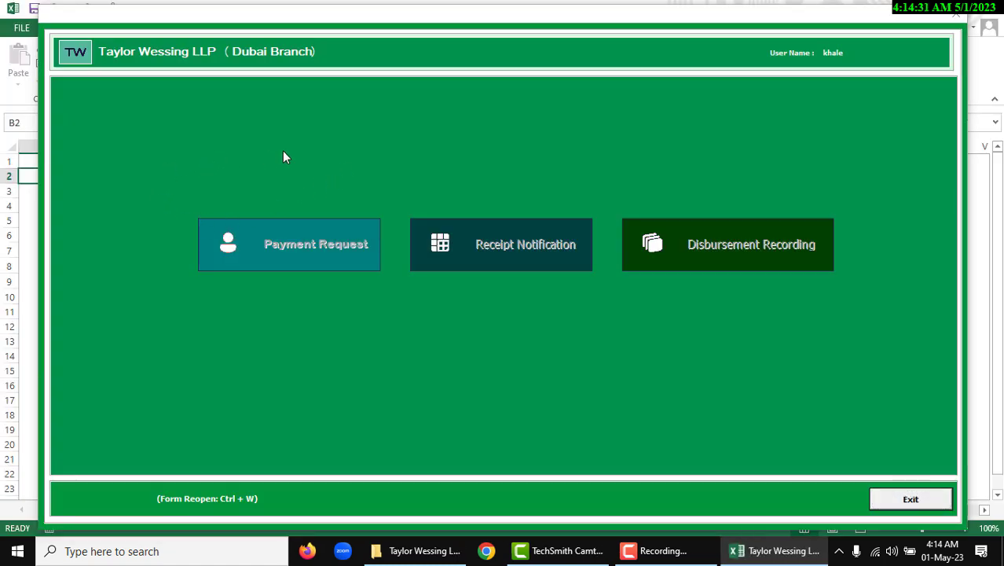
mouse_move(601, 185)
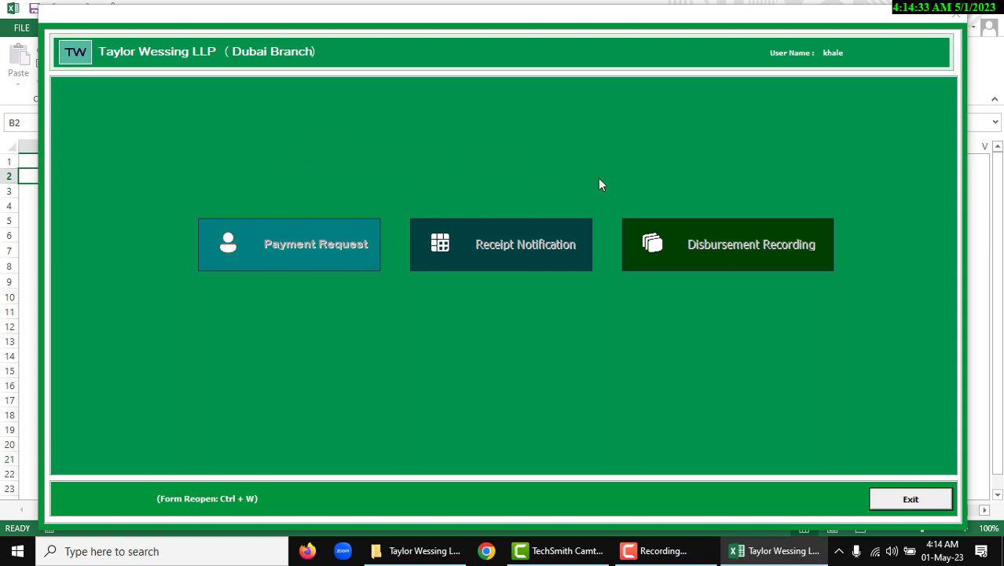
mouse_move(384, 319)
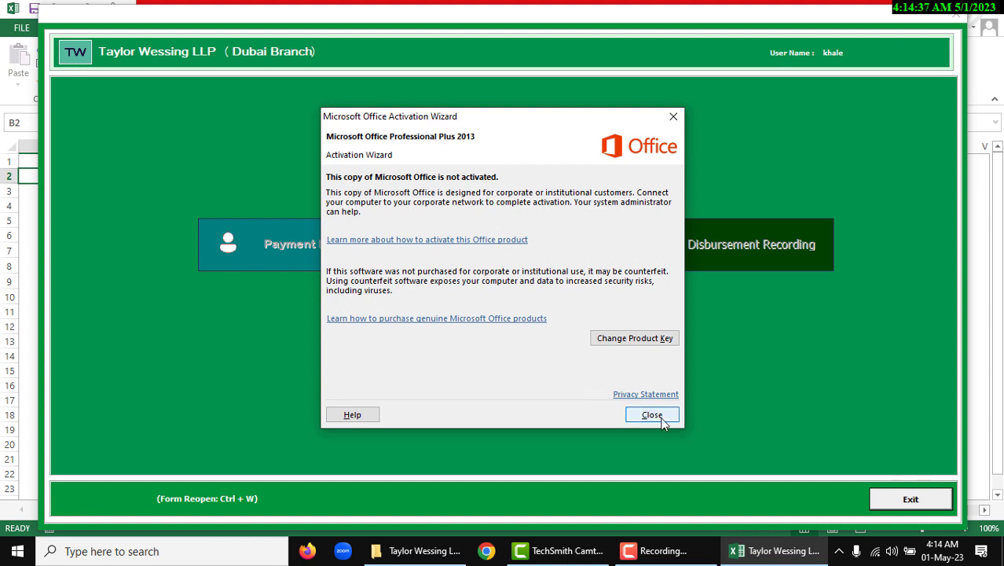
Close the Office Activation Wizard and the main menu form to reveal Sheet1.
click(652, 415)
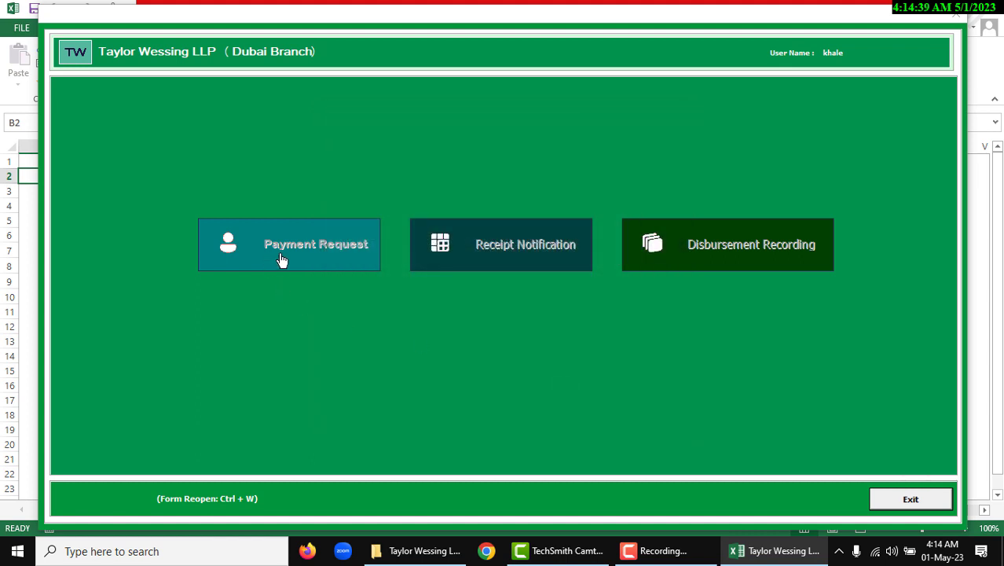
mouse_move(514, 263)
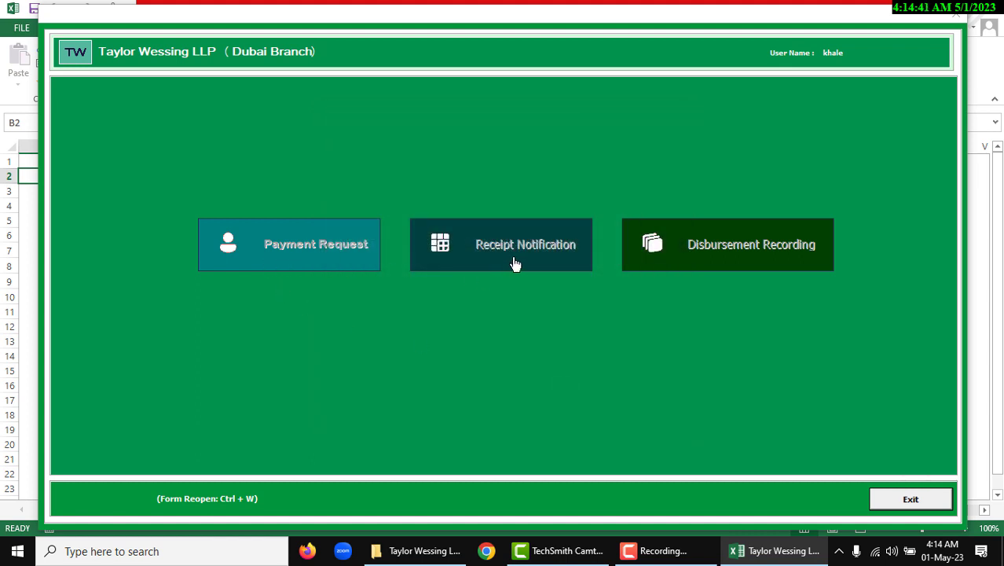
mouse_move(702, 266)
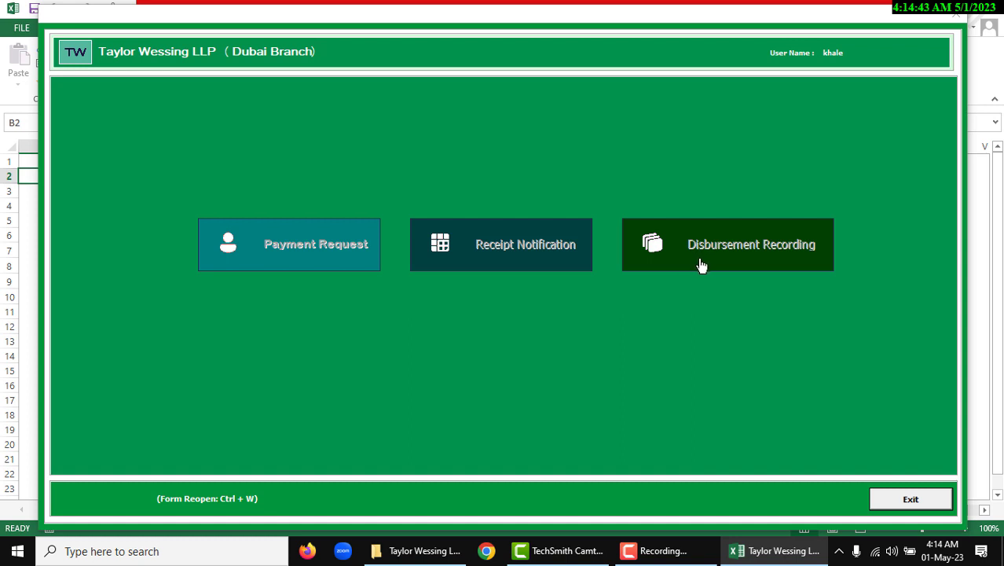
mouse_move(354, 203)
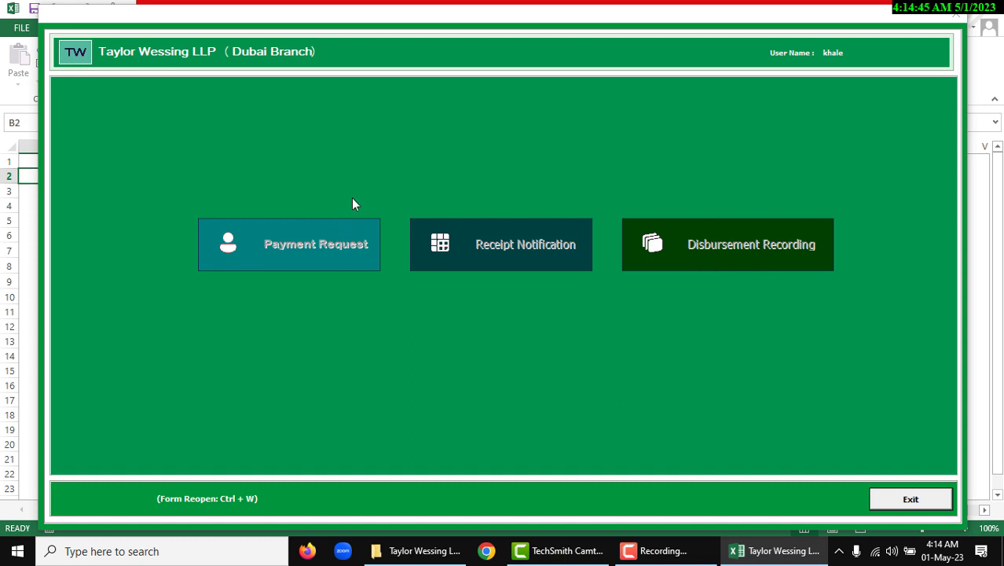
mouse_move(297, 297)
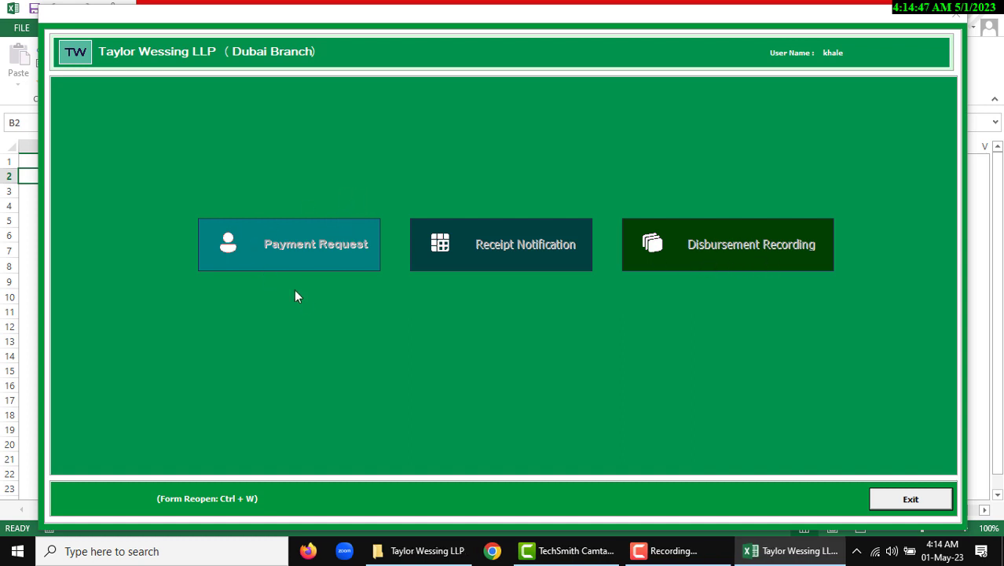
click(910, 498)
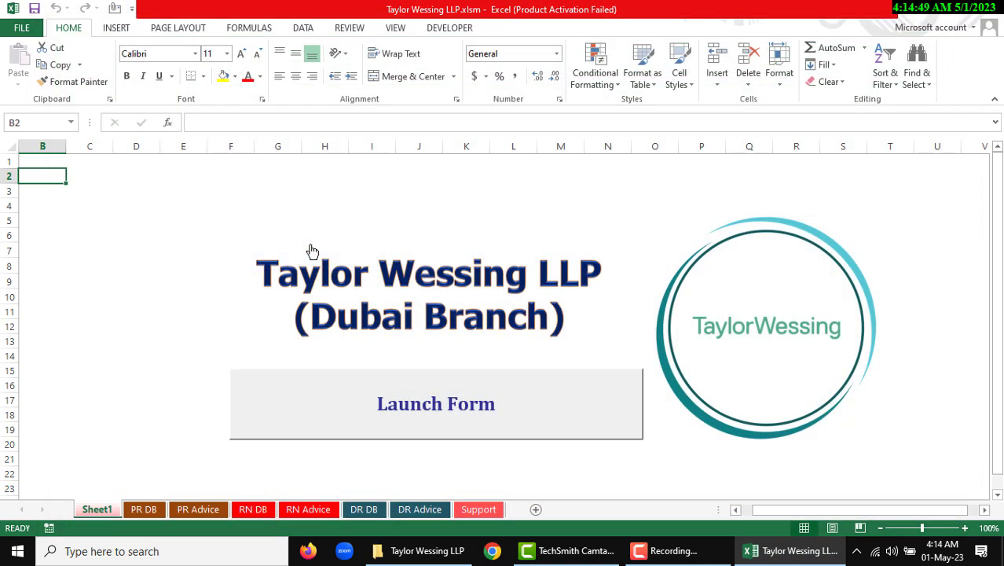
Launch the Taylor Wessing forms from Sheet1's Launch Form button.
click(436, 403)
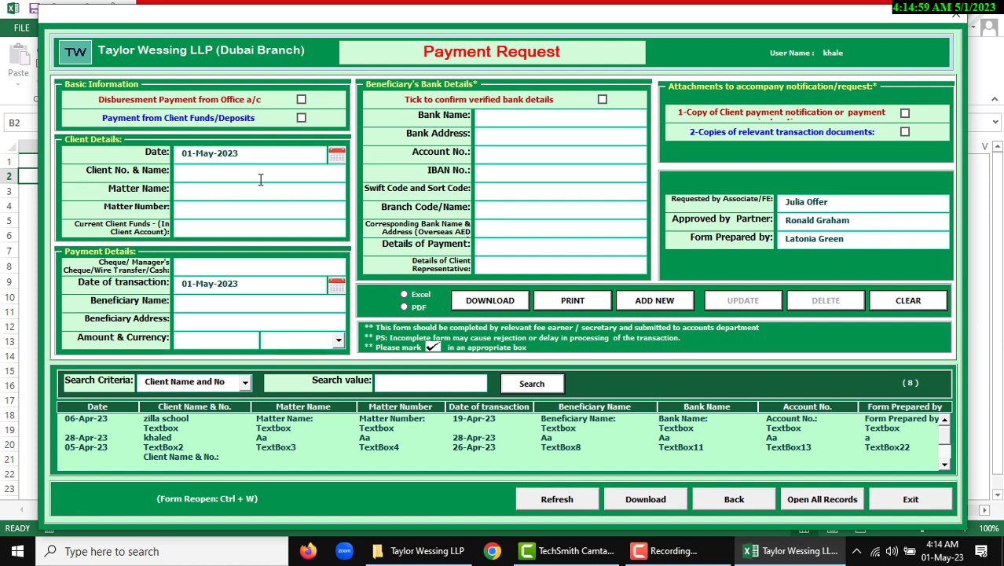
click(301, 100)
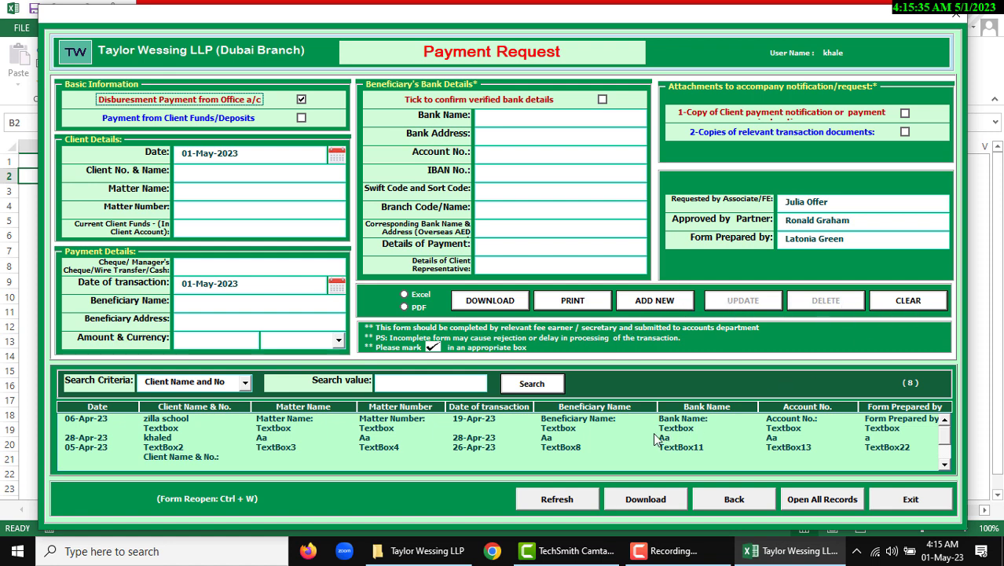
mouse_move(558, 492)
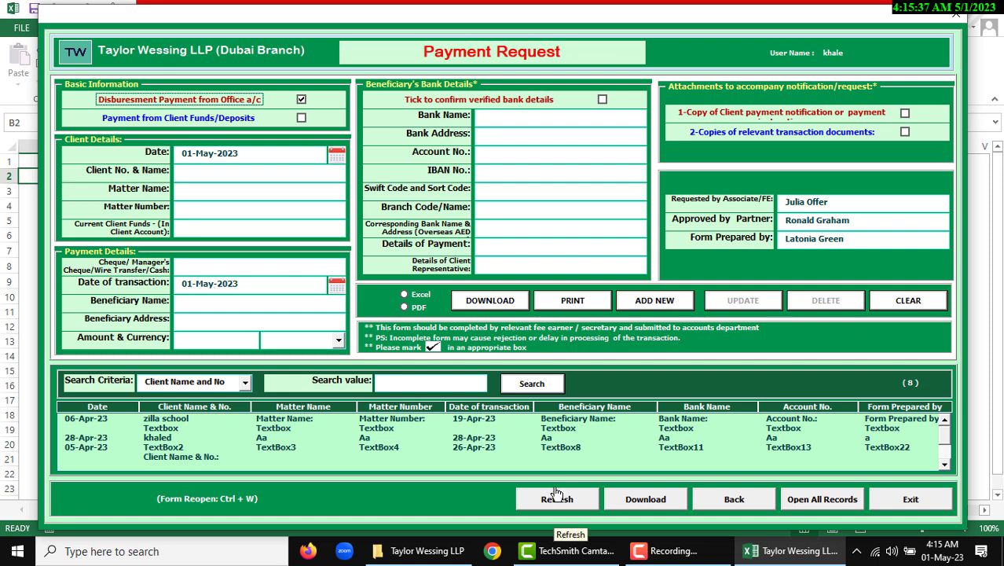
mouse_move(478, 410)
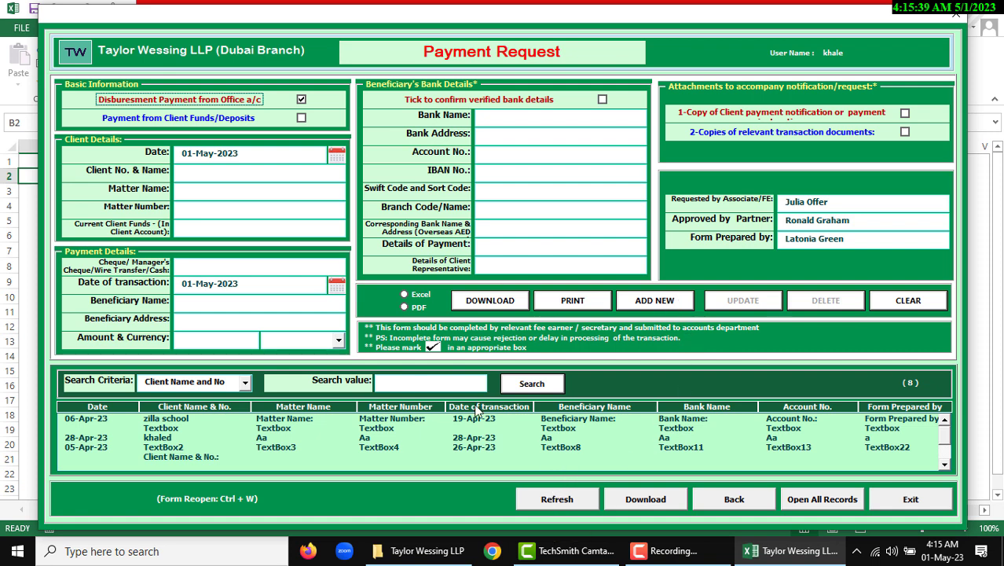
mouse_move(457, 448)
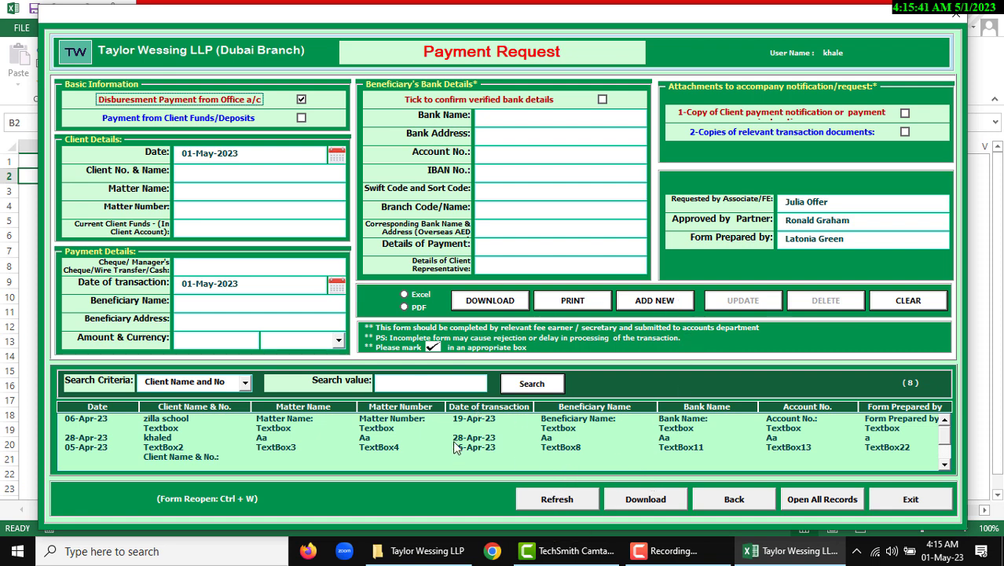
mouse_move(515, 451)
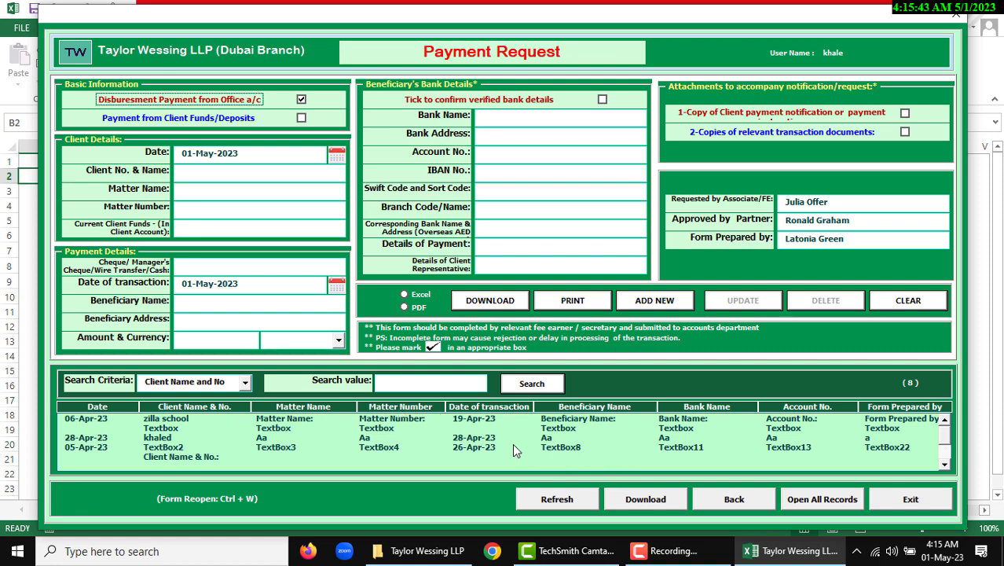
mouse_move(586, 438)
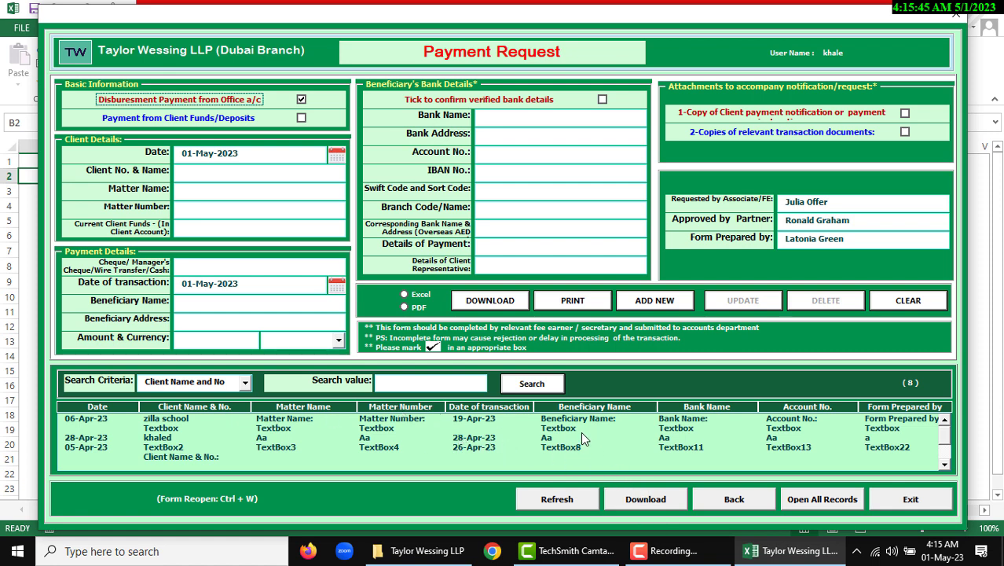
mouse_move(734, 499)
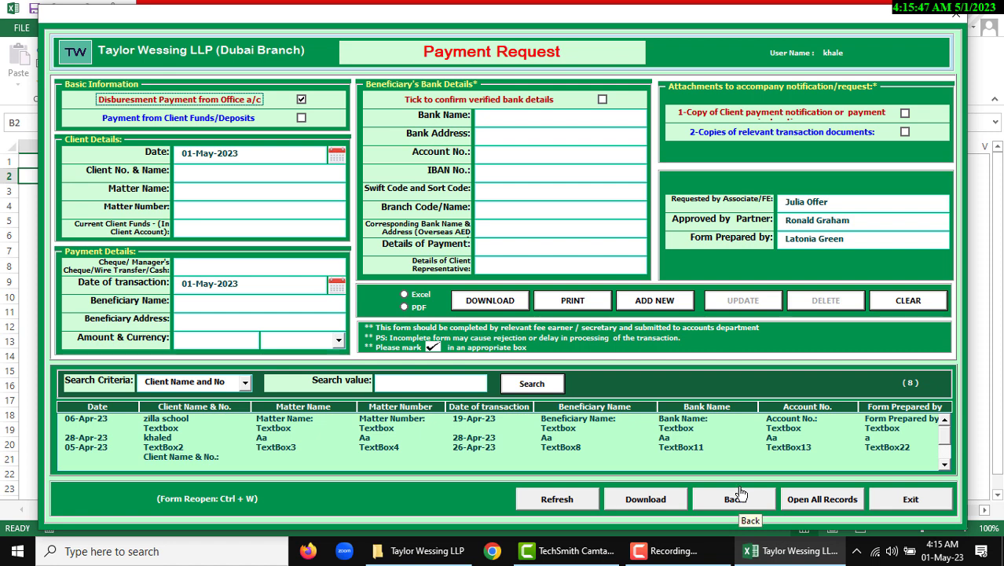
mouse_move(737, 458)
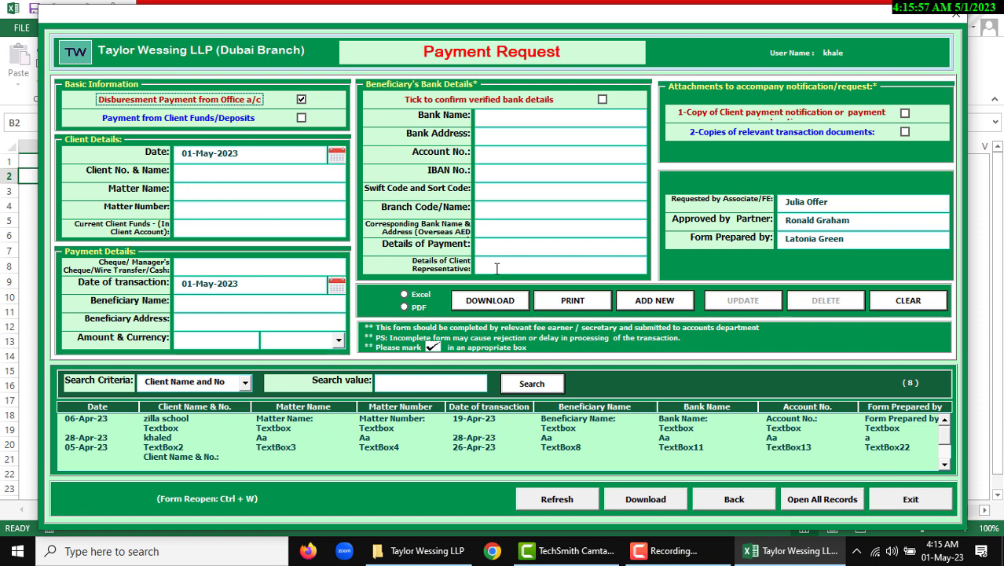
mouse_move(395, 219)
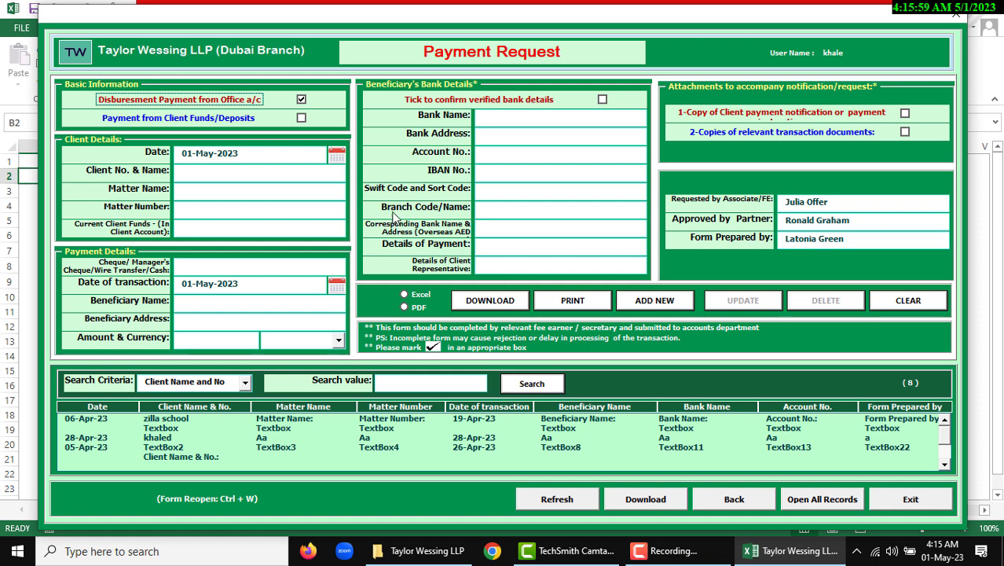
mouse_move(188, 136)
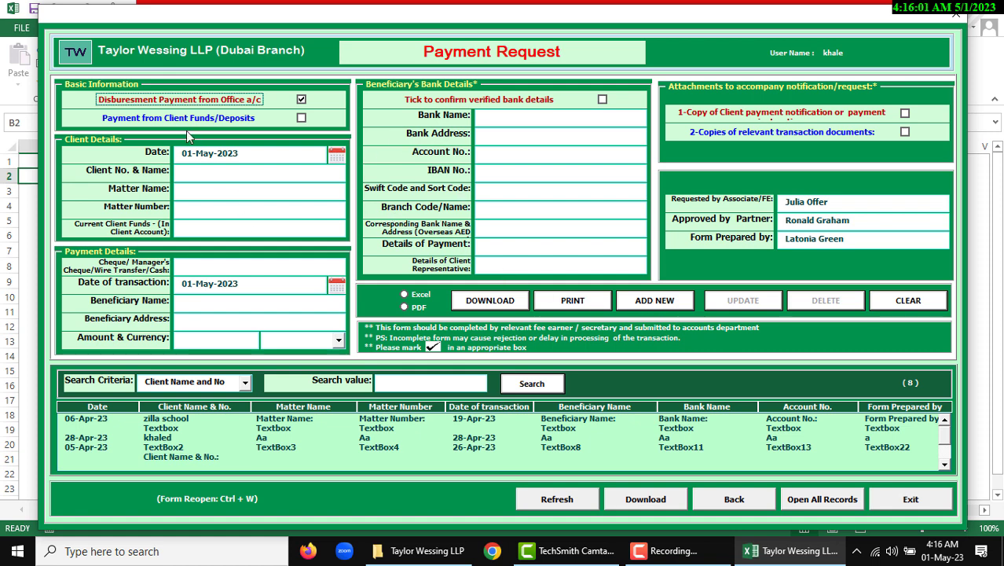
mouse_move(232, 117)
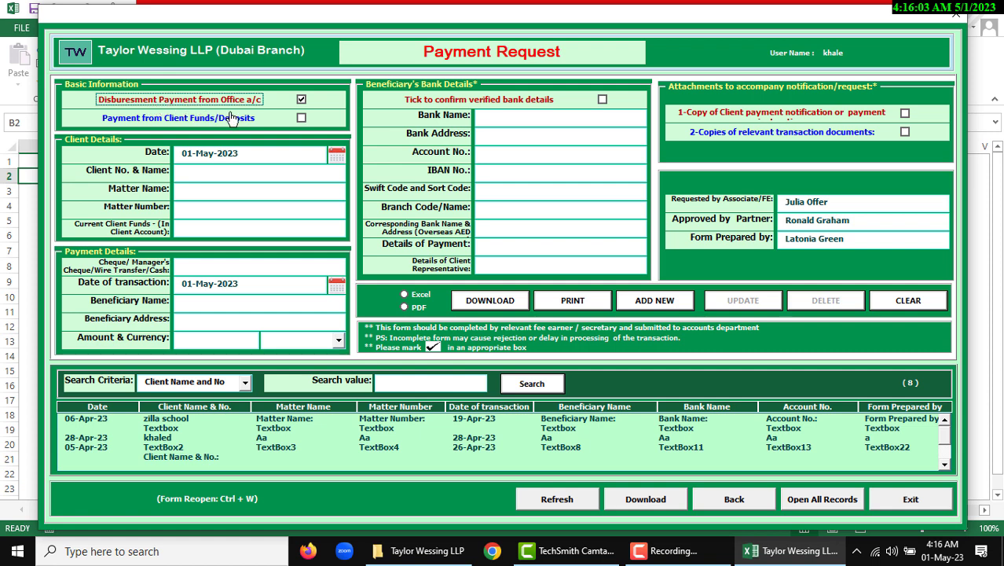
mouse_move(243, 144)
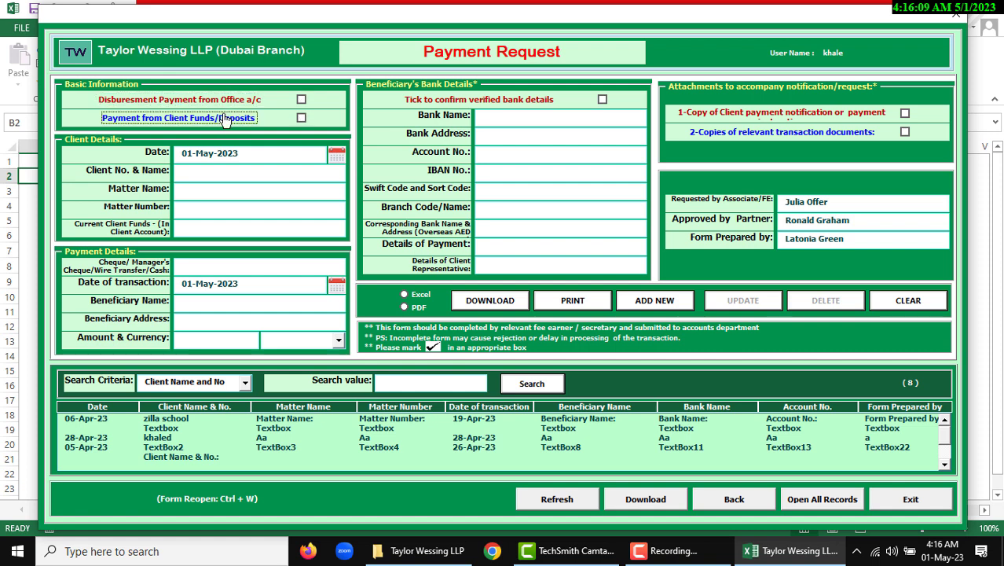
Mark the payment as from client funds and set the request date to 31-May-2023.
click(301, 117)
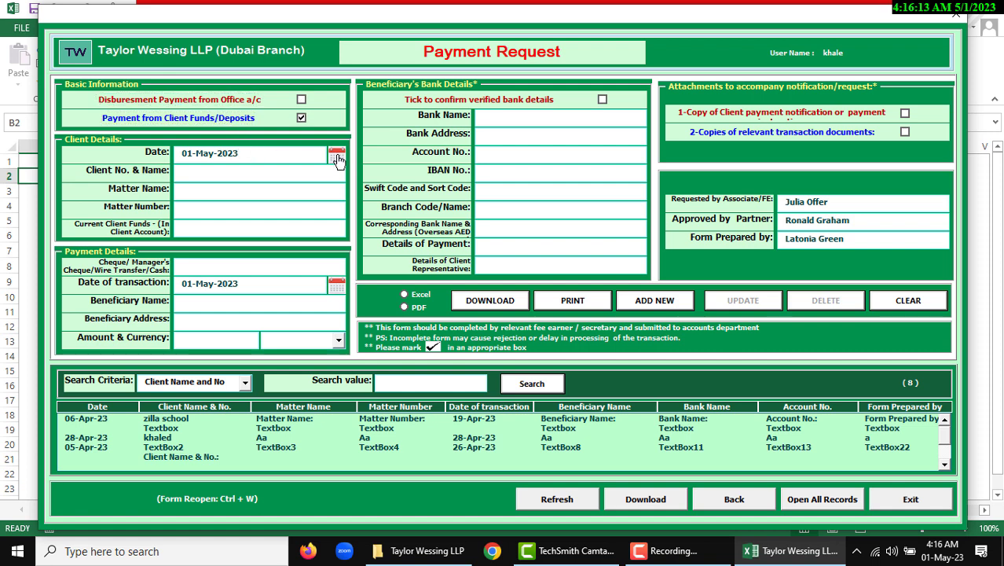
click(252, 153)
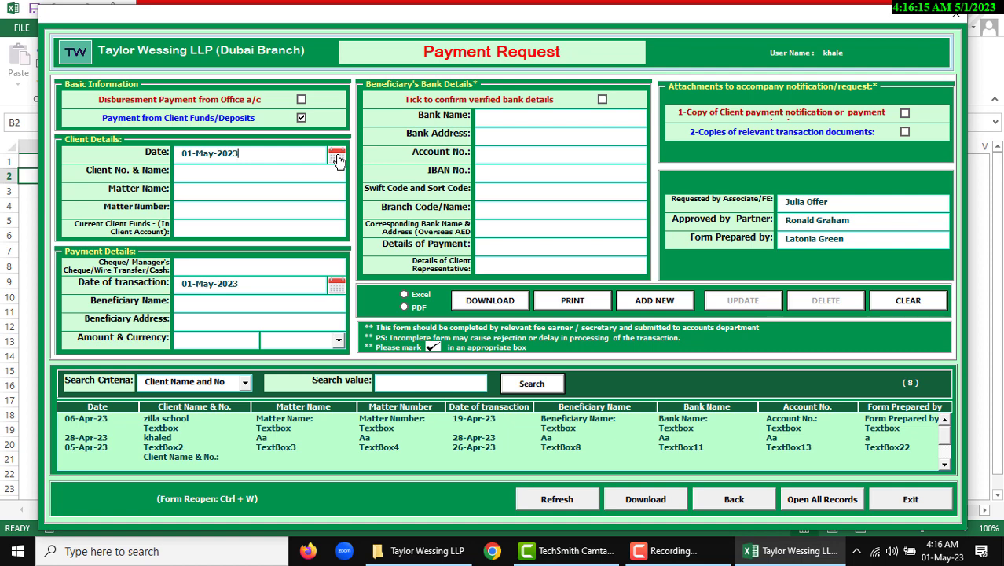
click(337, 152)
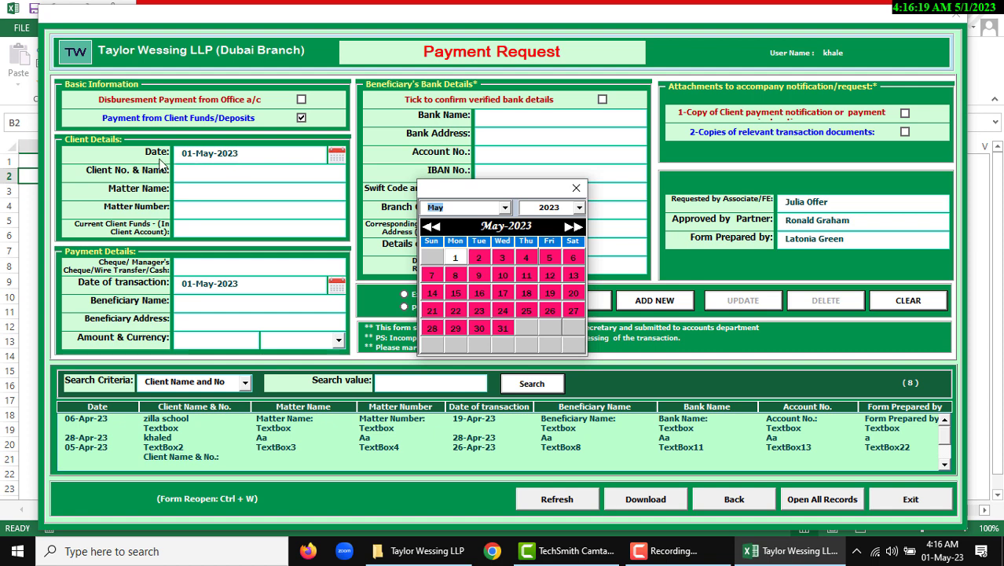
mouse_move(341, 213)
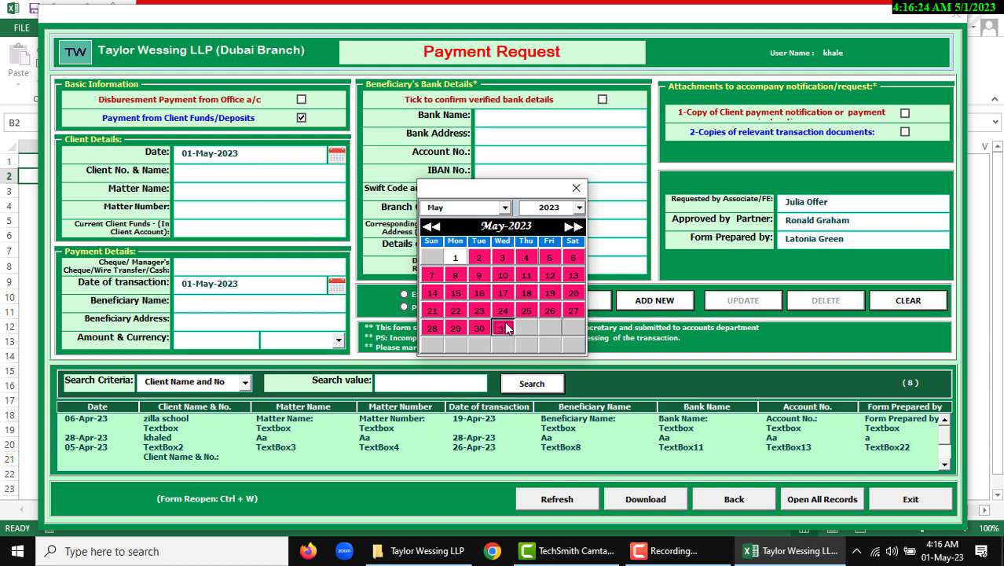
click(502, 327)
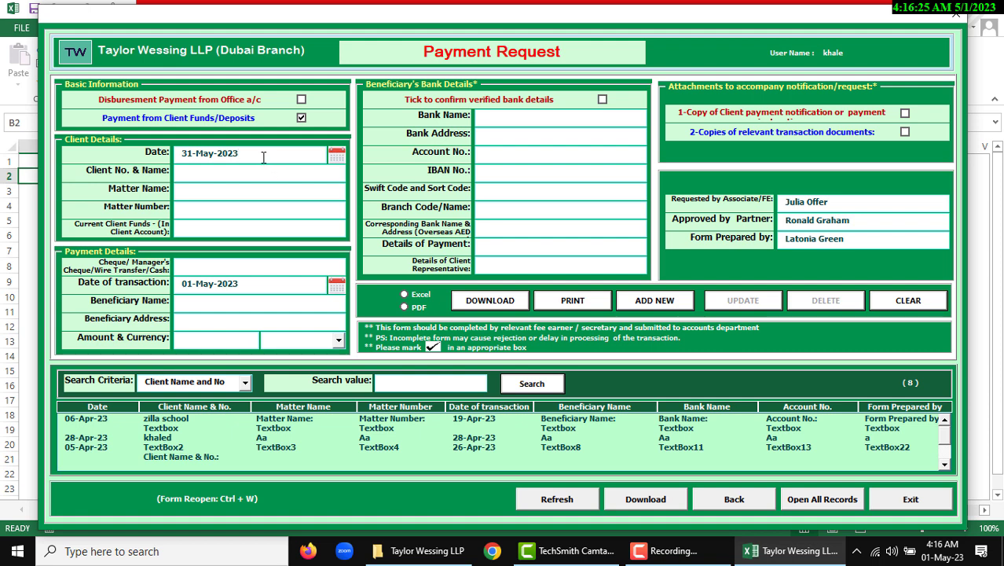
click(259, 170)
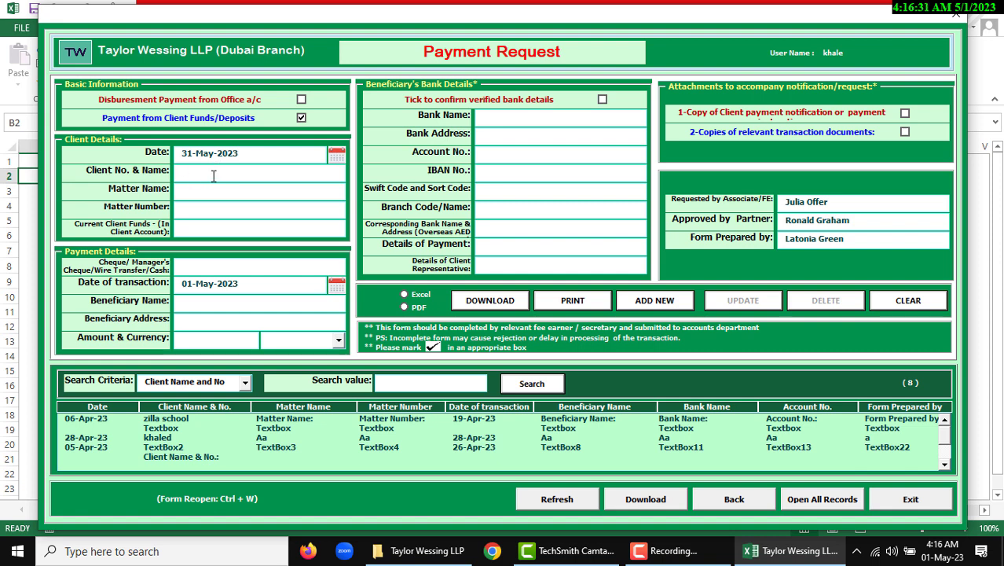
click(259, 171)
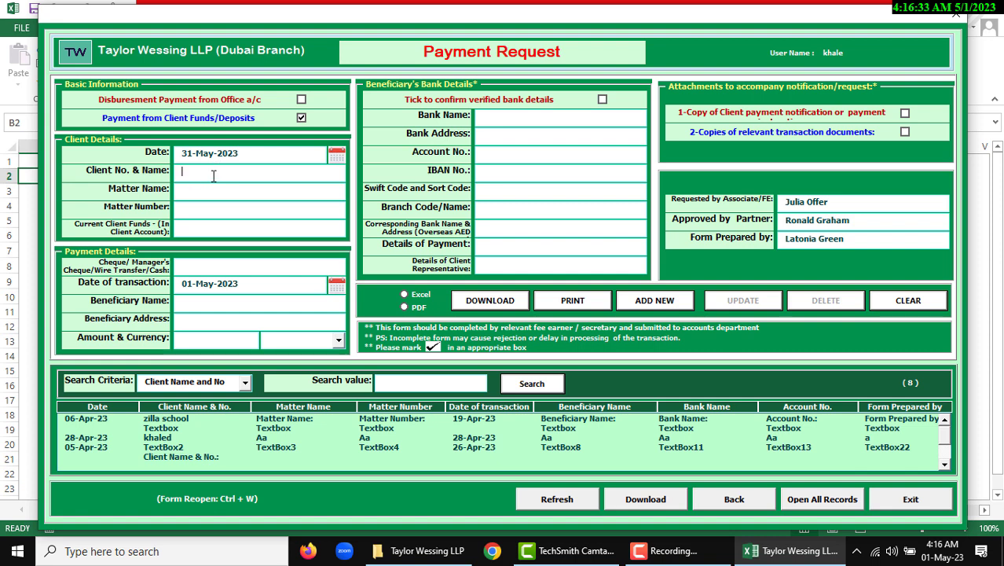
text(t Name & No.:)
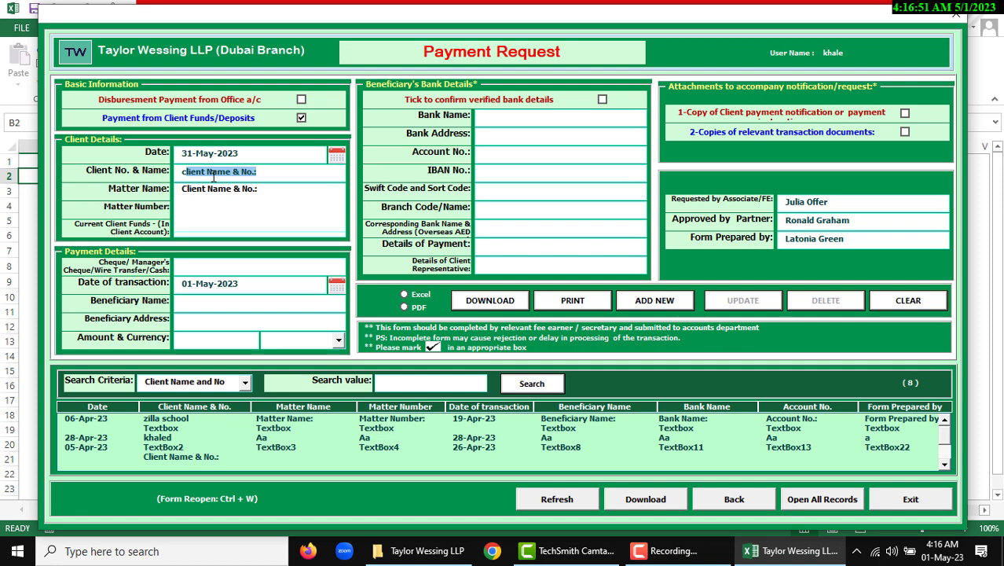
click(260, 190)
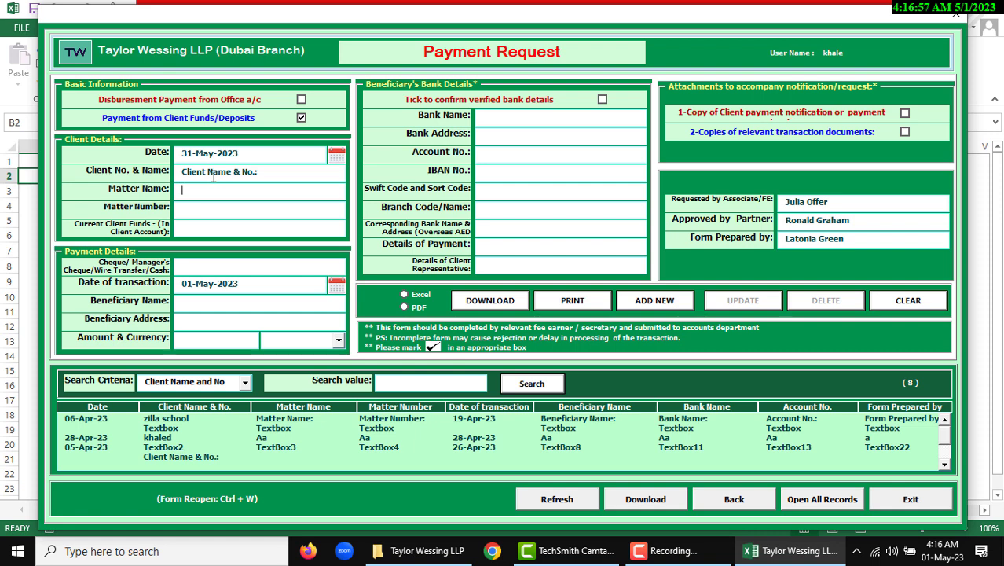
text(khaled)
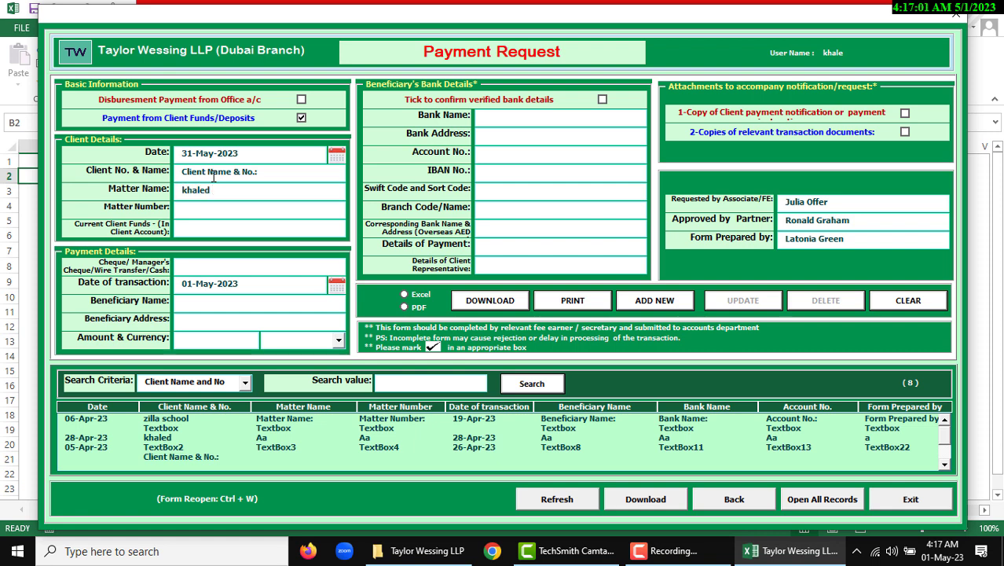
text(01)
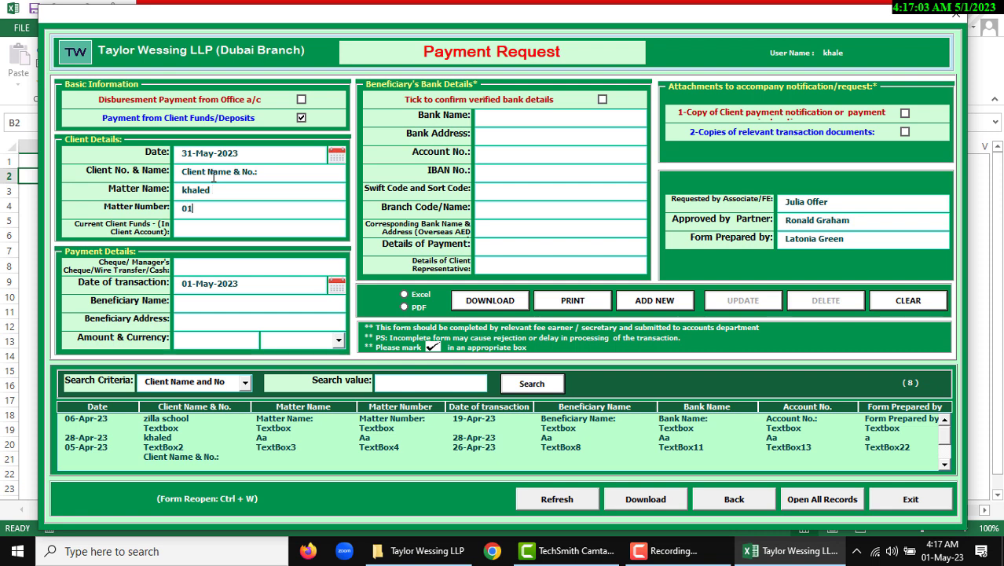
text(67375)
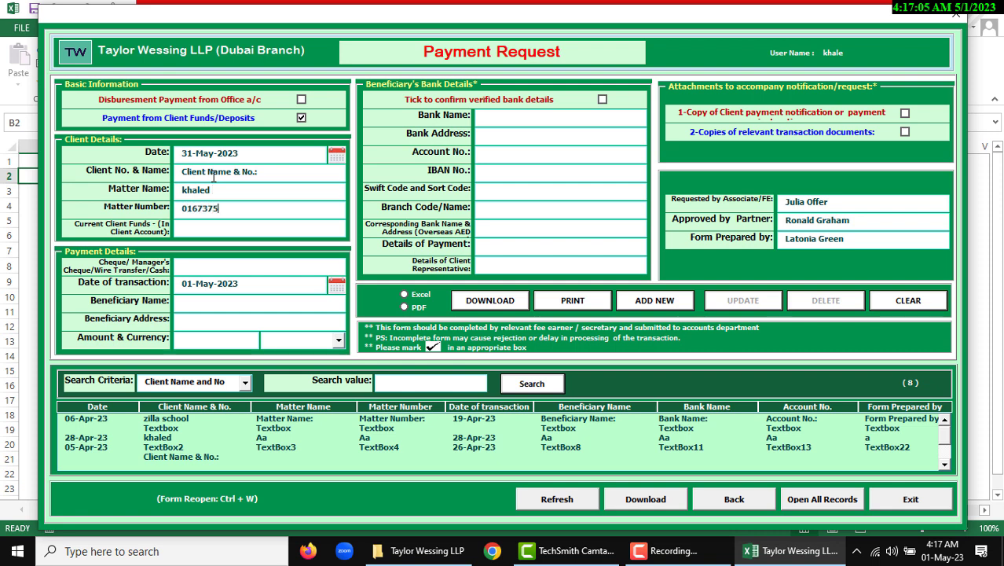
text(8610)
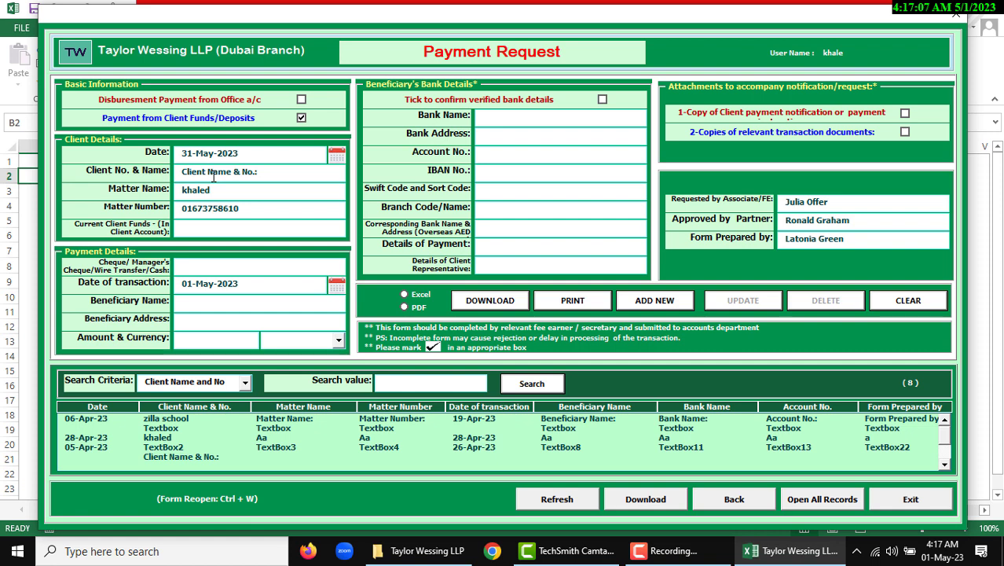
click(215, 339)
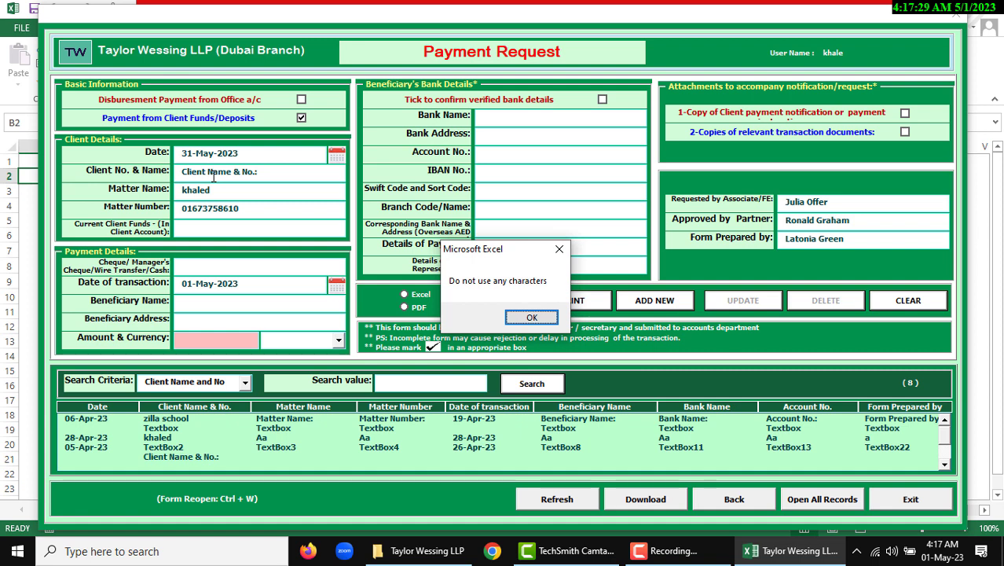
Dismiss the invalid-characters warning, choose USD currency, and enter test as the bank address.
click(531, 318)
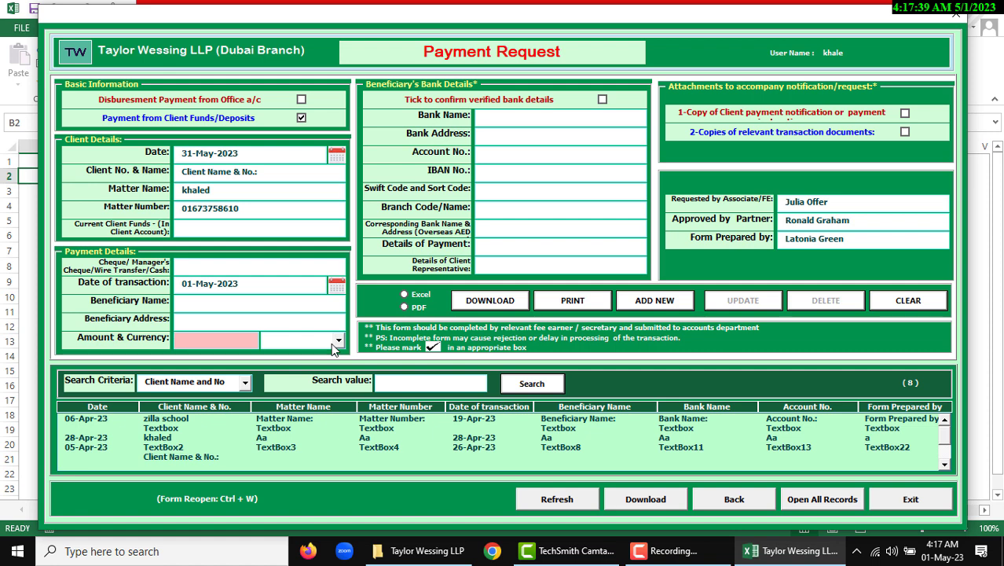
click(337, 340)
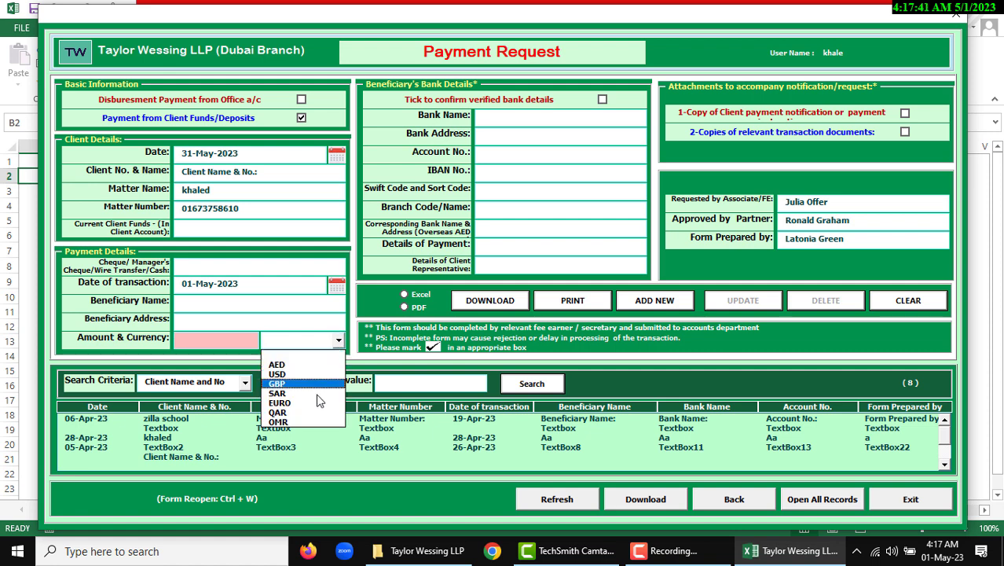
mouse_move(312, 412)
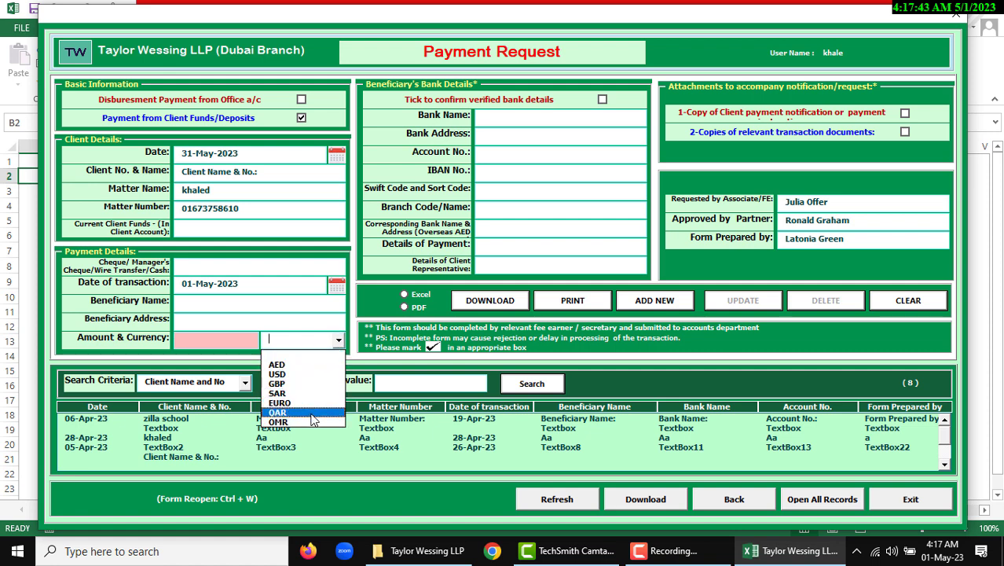
click(277, 375)
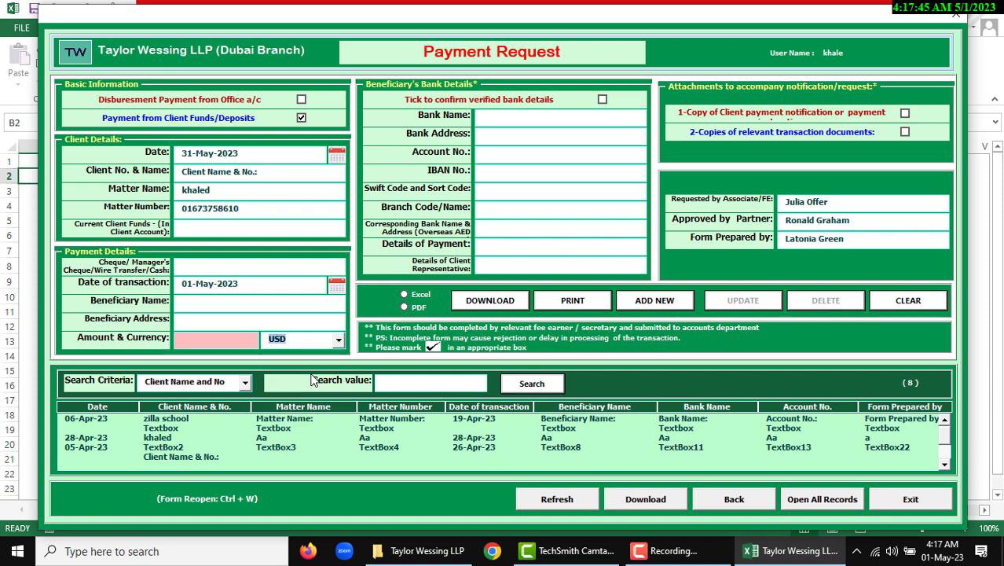
click(559, 115)
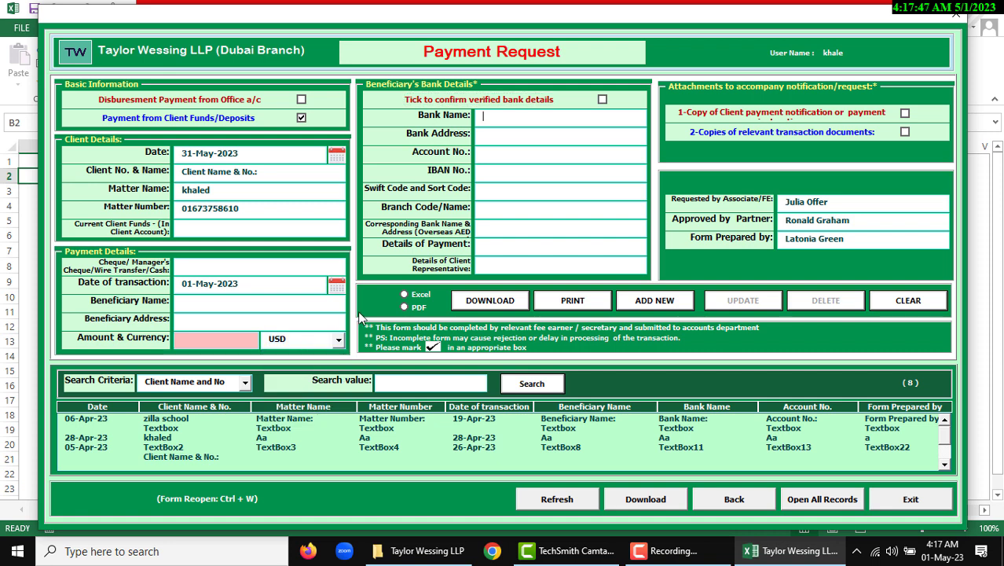
text(test)
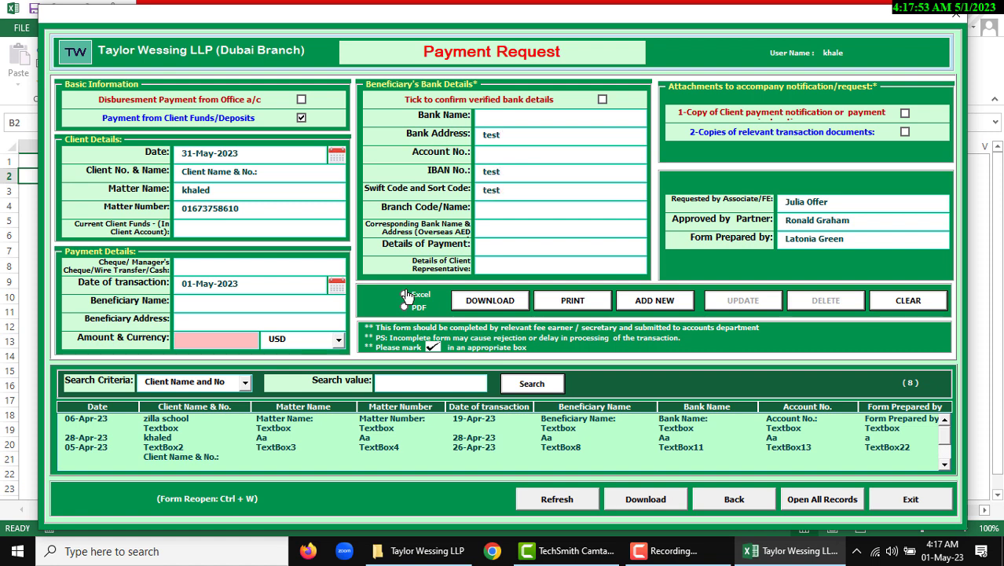
mouse_move(766, 210)
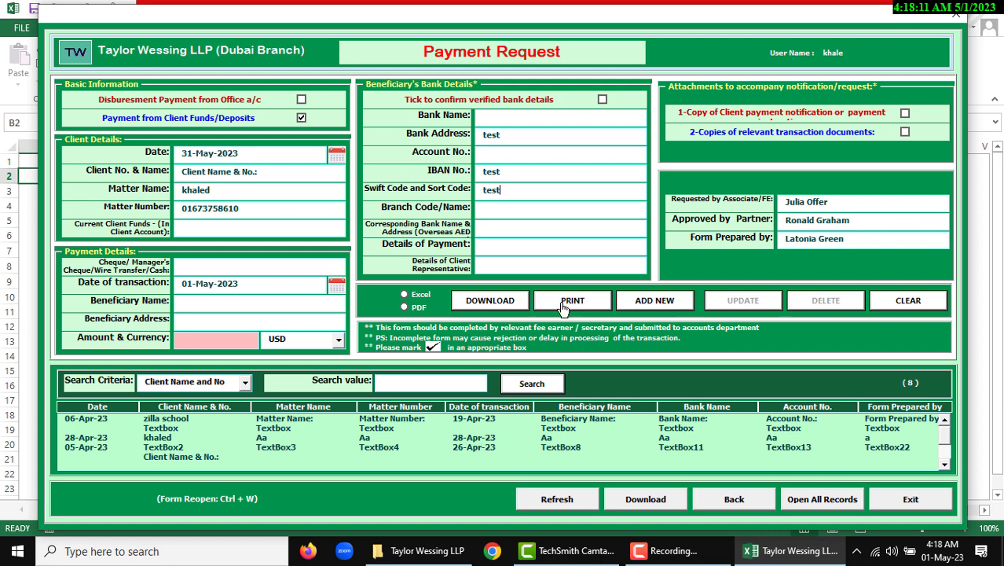
click(573, 300)
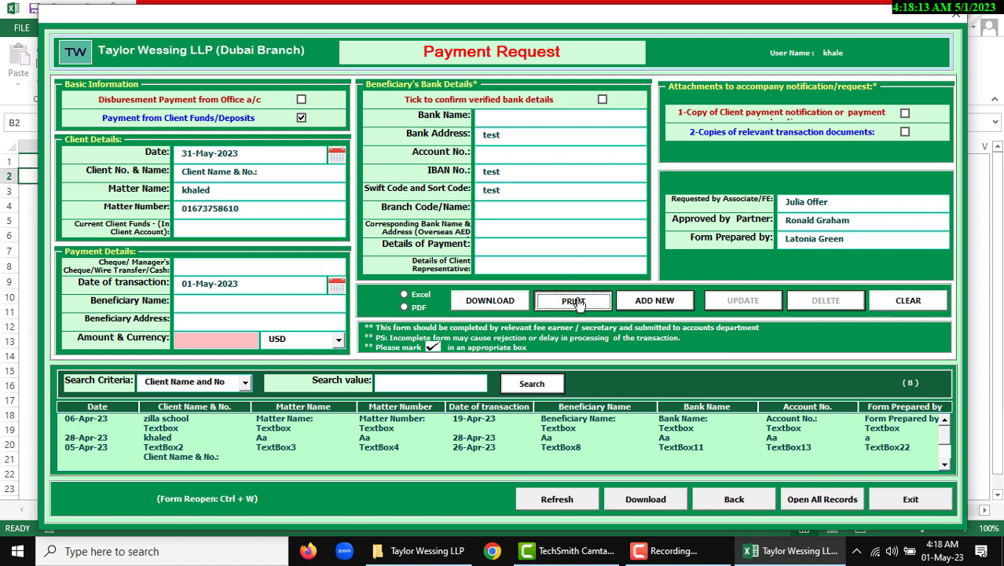
click(573, 300)
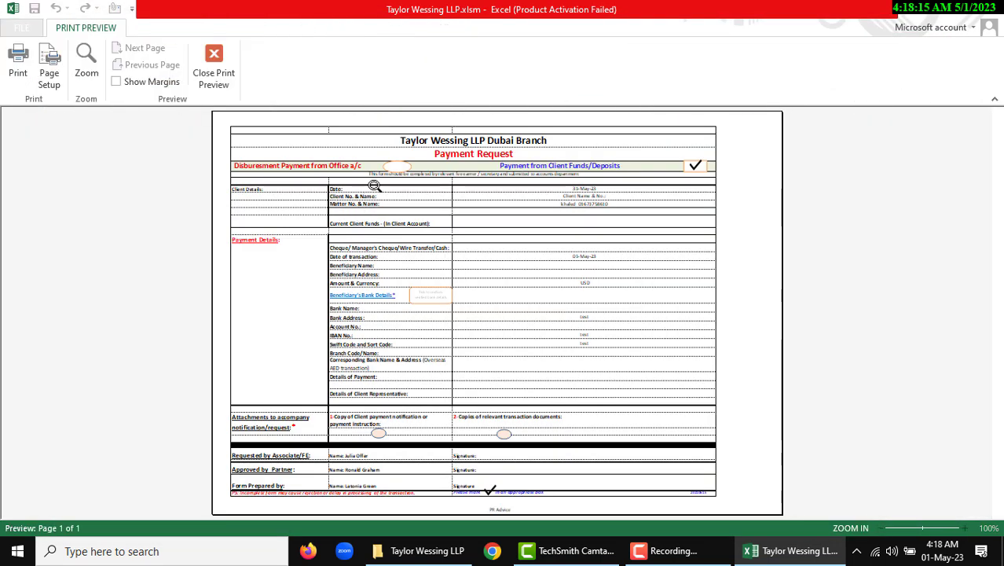
mouse_move(221, 107)
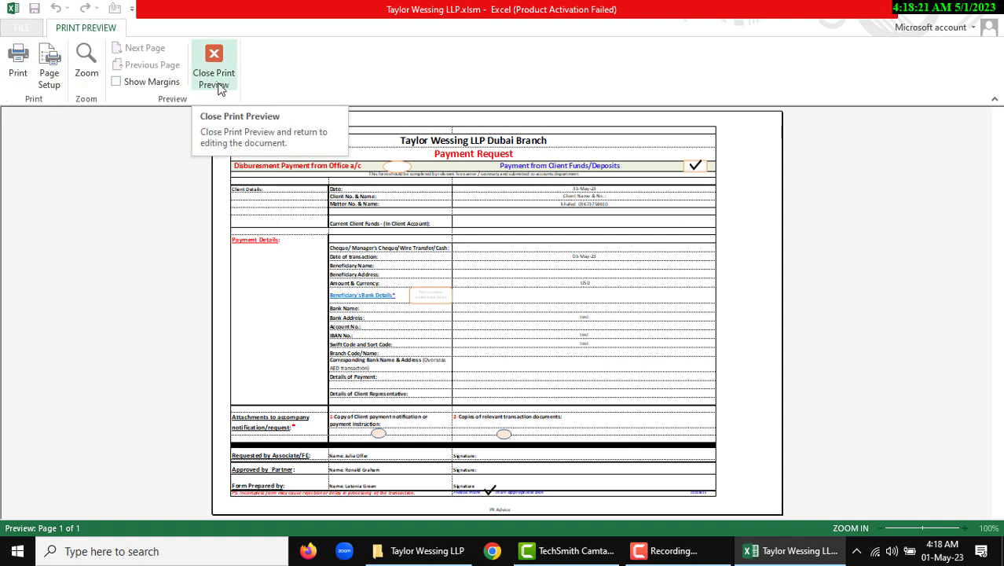
mouse_move(229, 115)
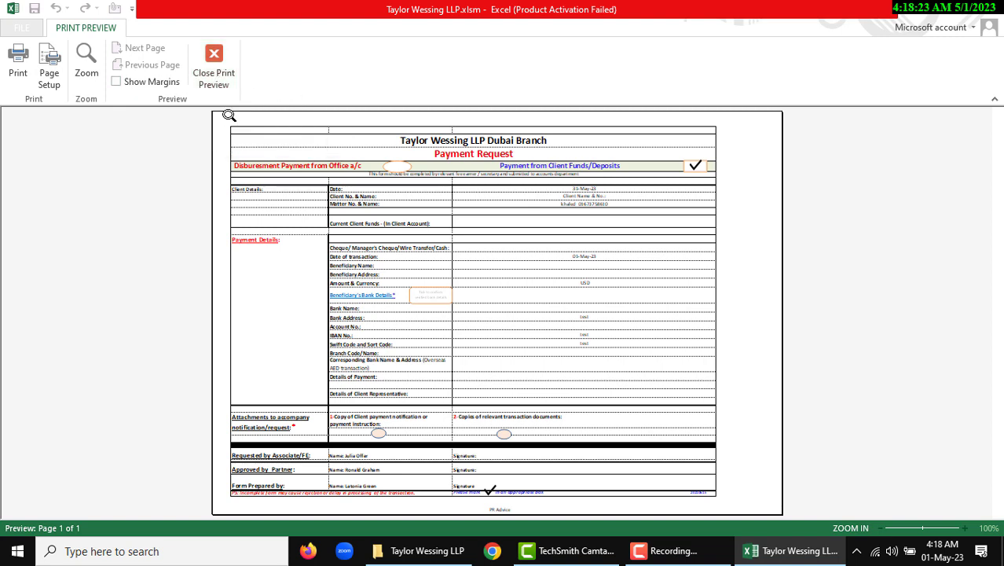
click(214, 59)
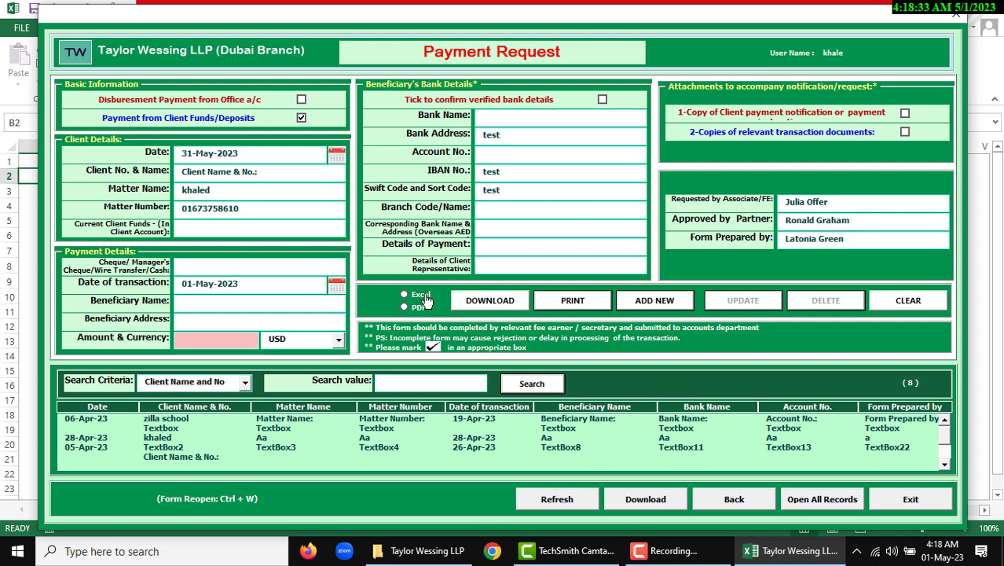
Download the payment request in PDF format and confirm the download message.
click(405, 295)
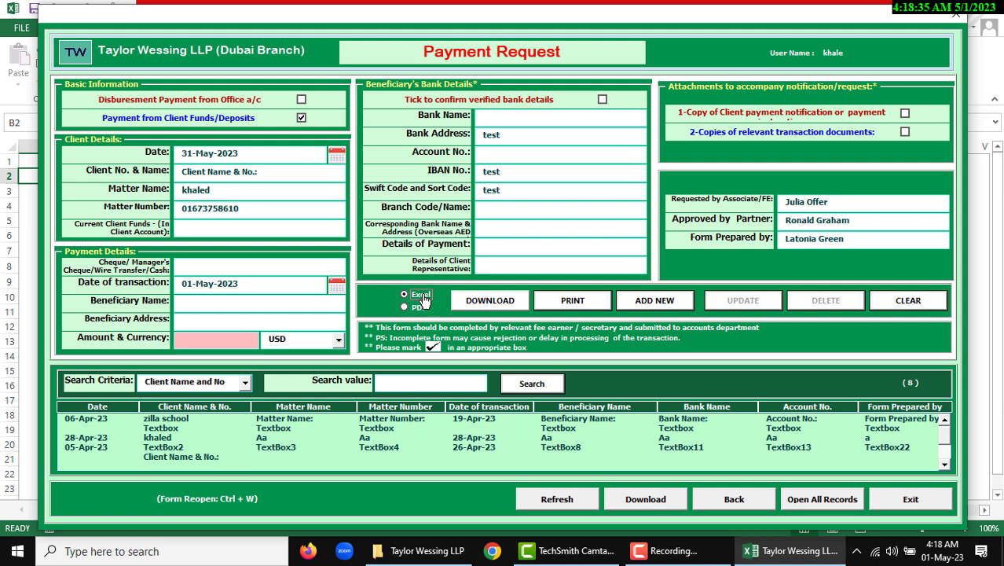
click(405, 307)
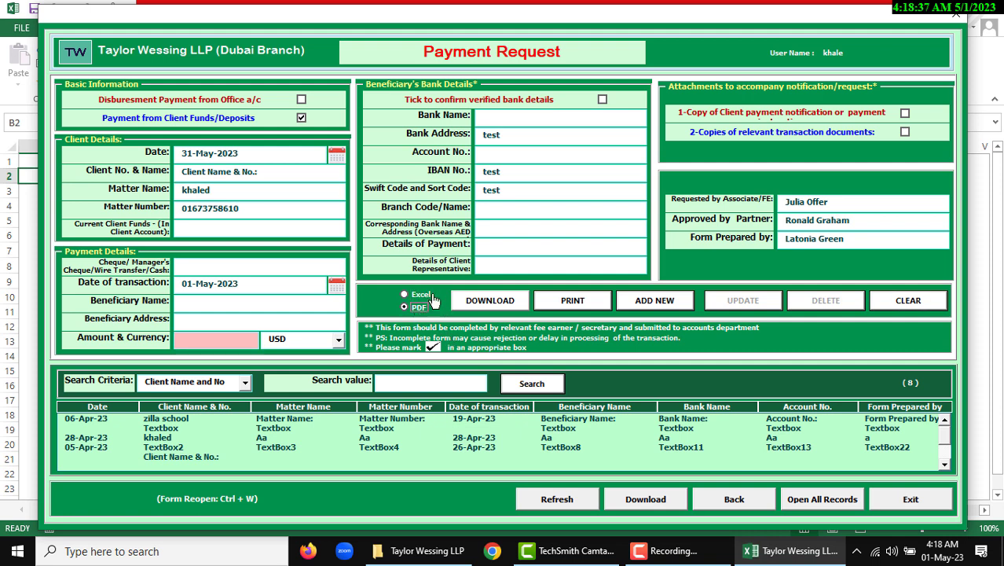
click(405, 307)
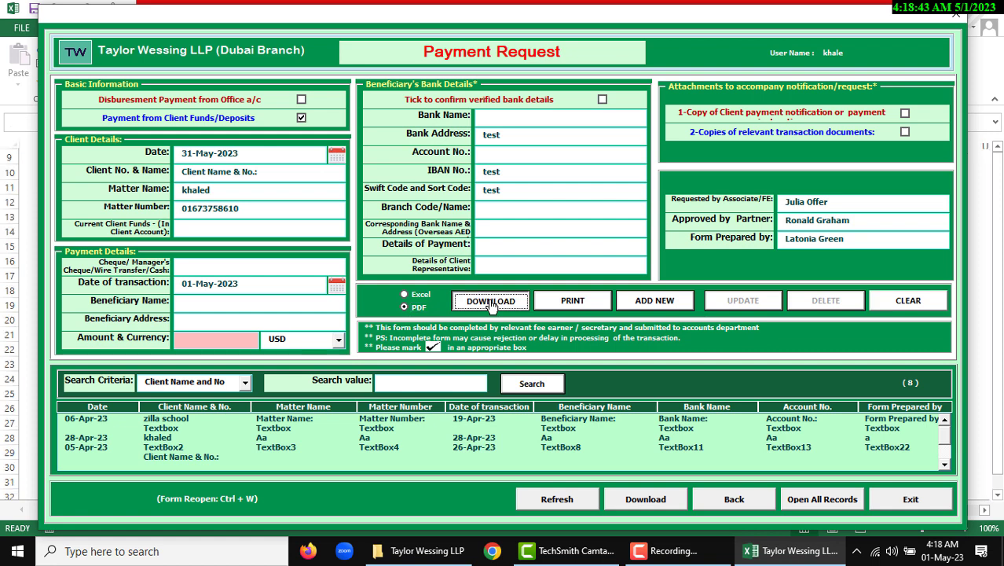
click(490, 300)
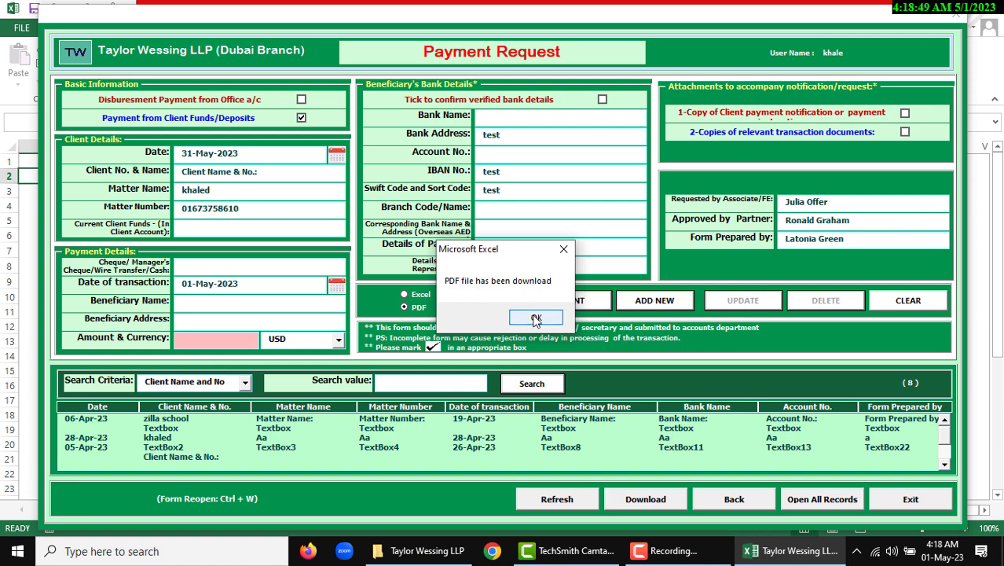
click(536, 317)
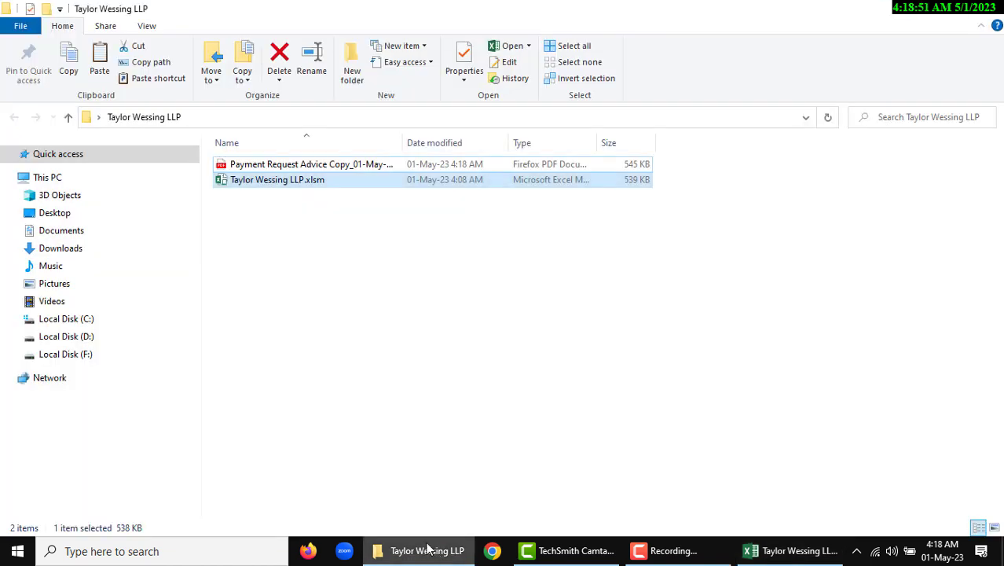
Widen the Name column and open Payment Request Advice Copy_01-May-2023 04-18-43.pdf.
drag(405, 142, 511, 142)
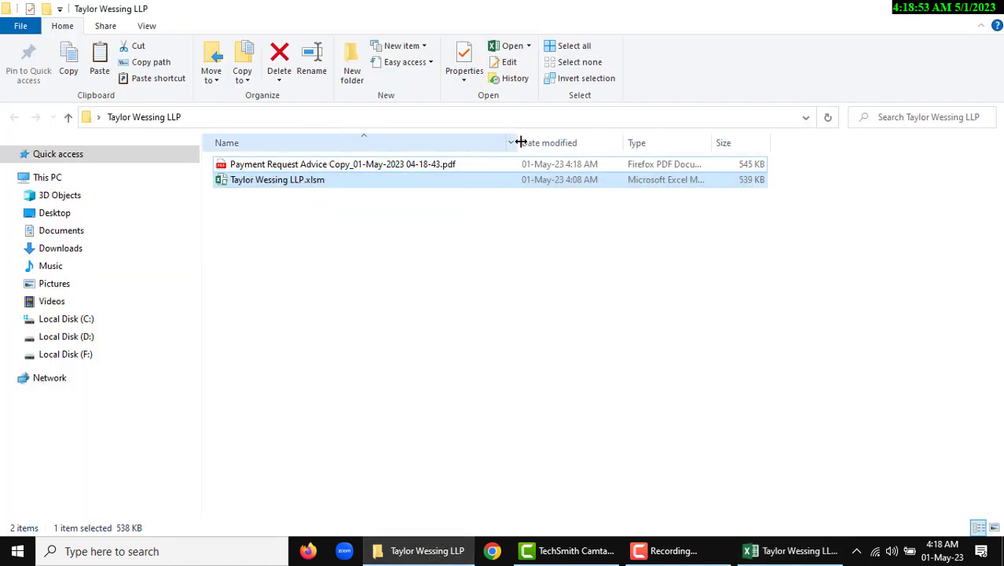
mouse_move(341, 169)
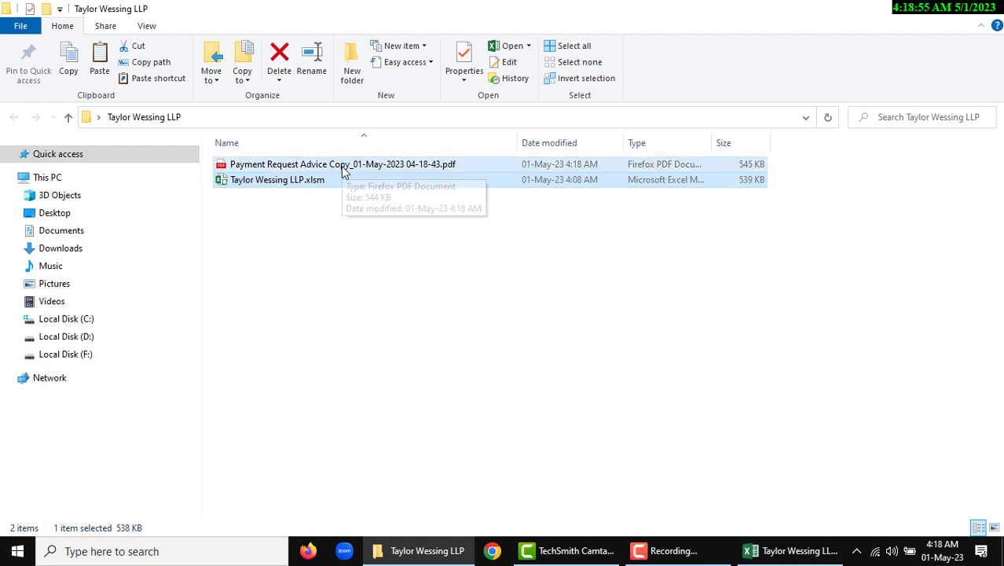
double_click(342, 163)
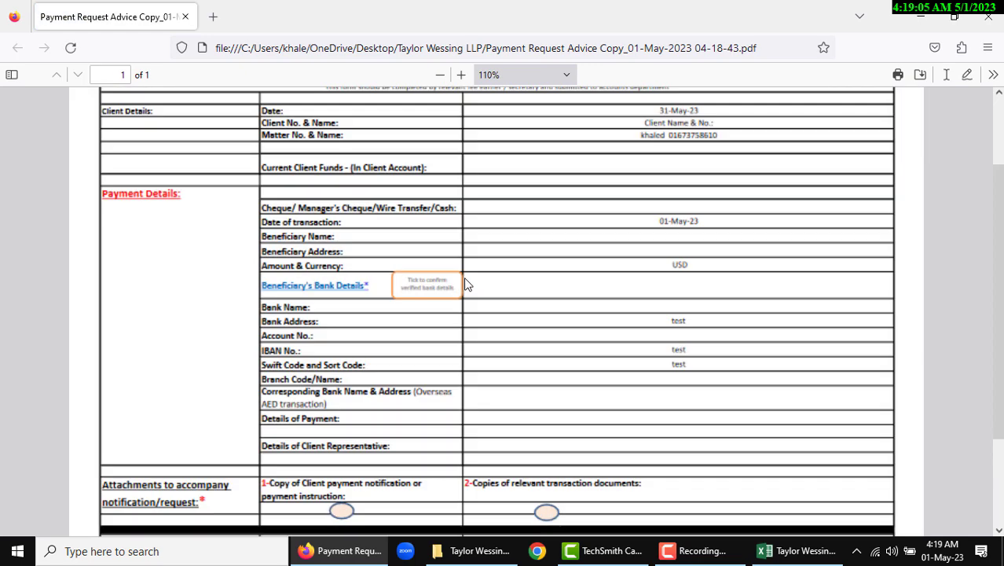
Scroll through the exported PDF in Firefox, then return to the Excel form.
scroll(down, 3)
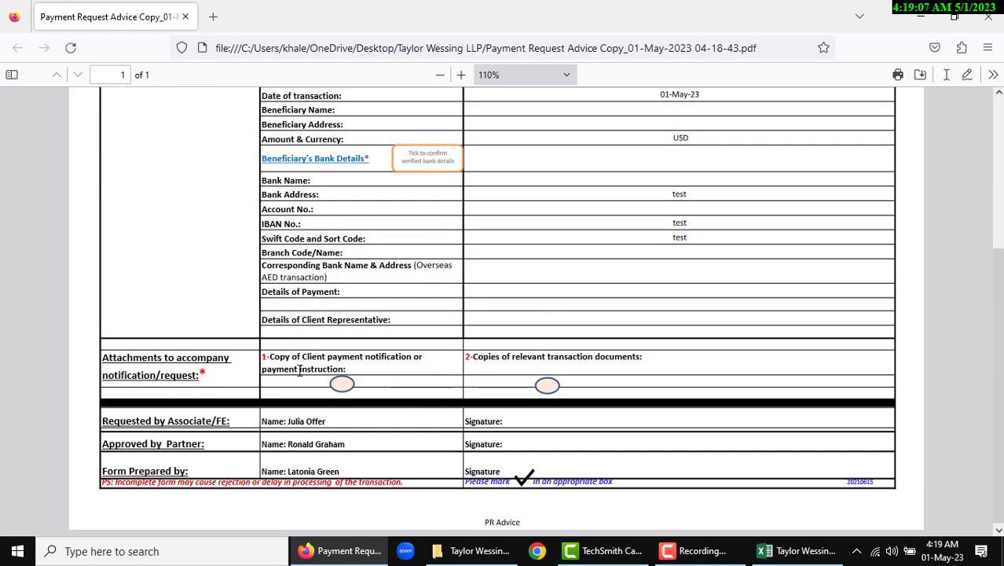
scroll(up, 3)
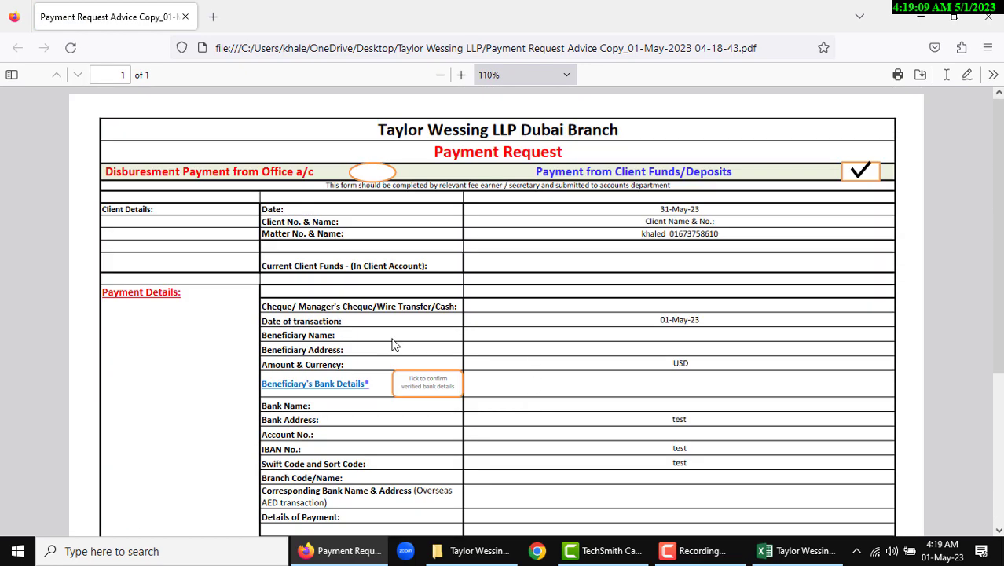
mouse_move(232, 194)
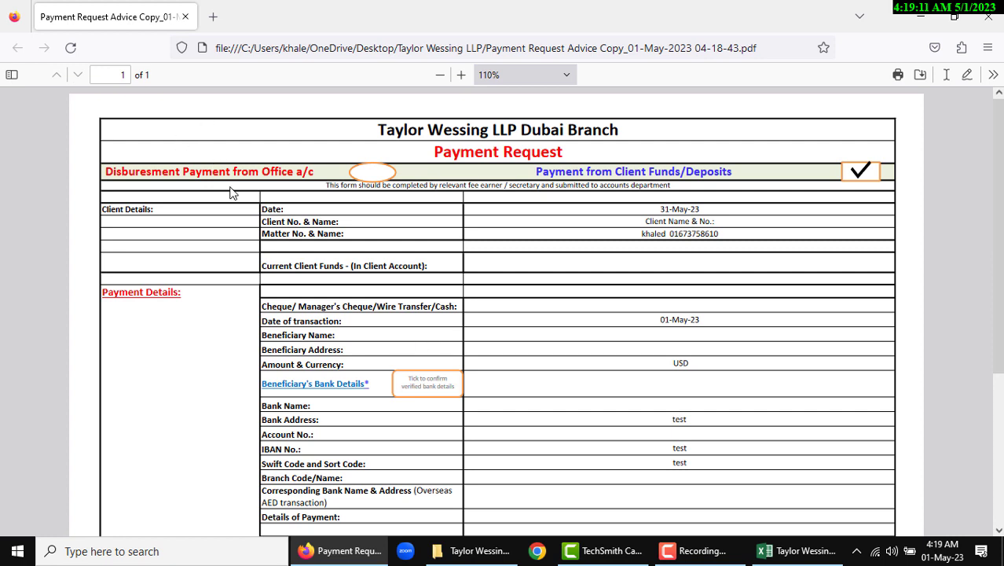
click(428, 550)
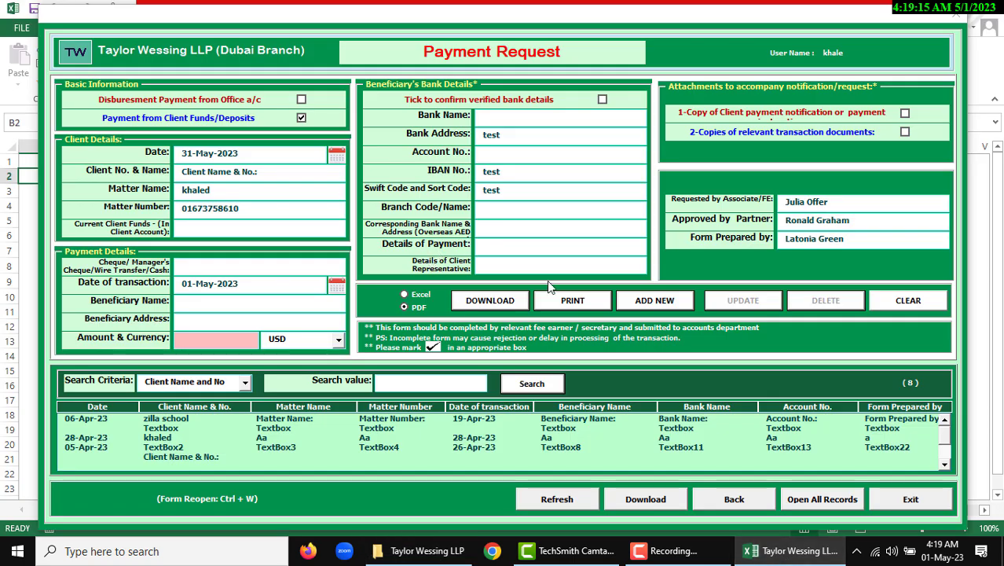
Choose Excel format, add the payment request as record 9, and dismiss the confirmation.
click(406, 294)
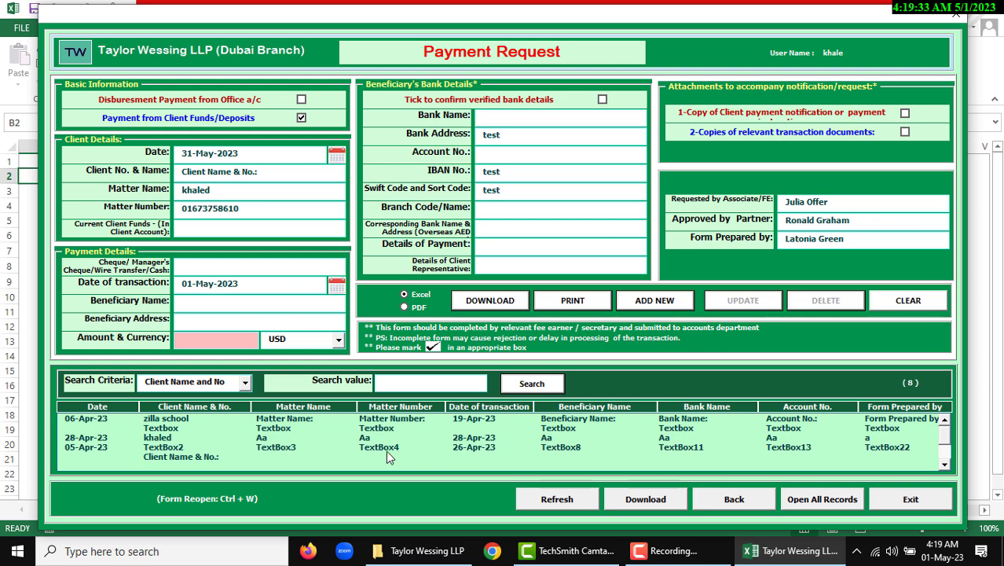
click(654, 300)
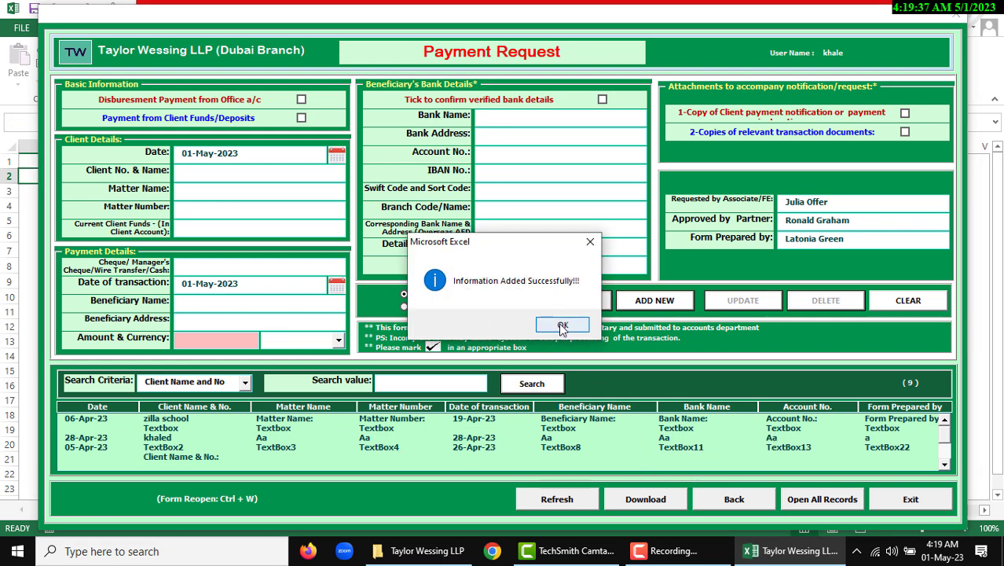
click(562, 326)
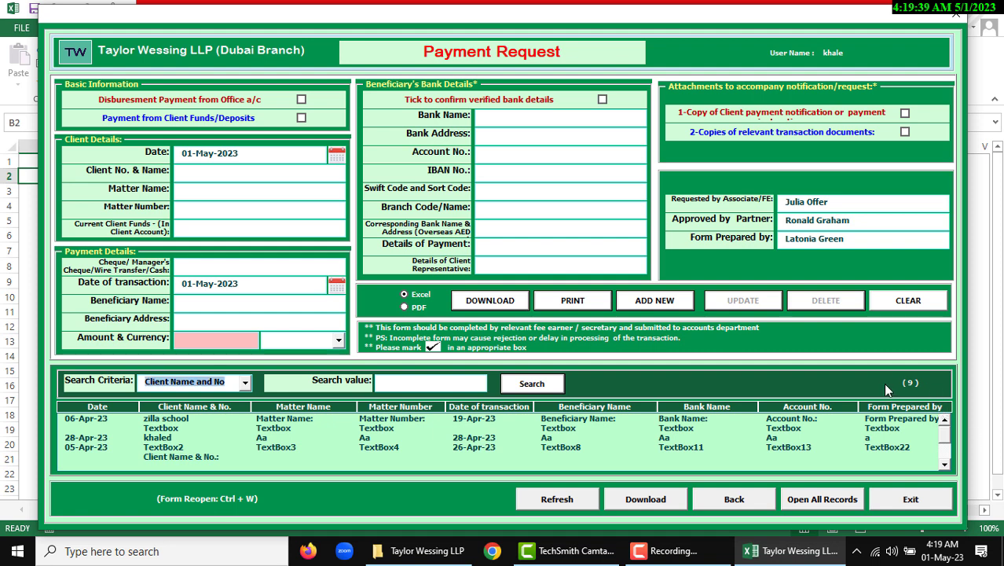
mouse_move(840, 312)
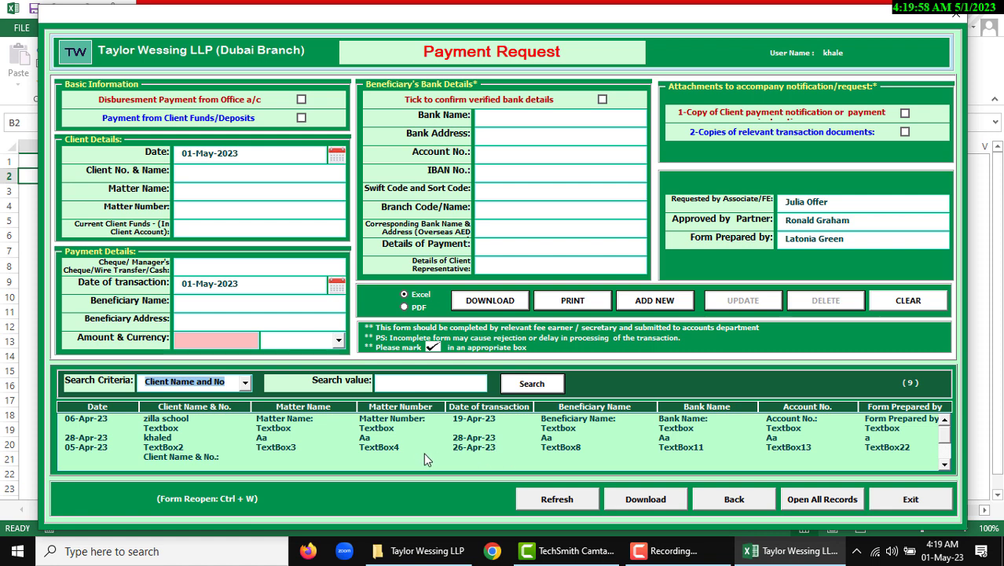
mouse_move(493, 465)
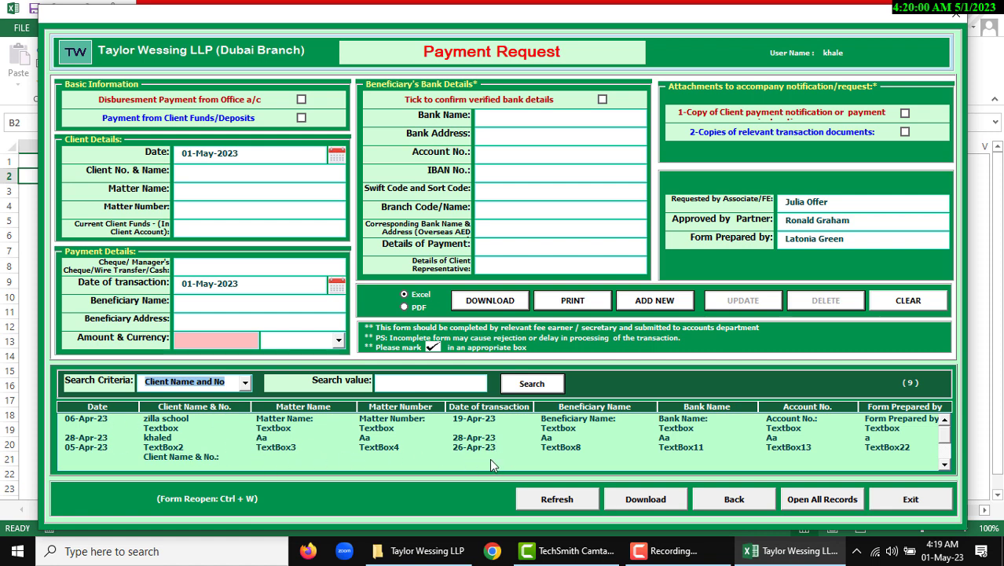
Load the 05-Apr-23 TextBox2 payment record into the form and list the search criteria.
click(558, 447)
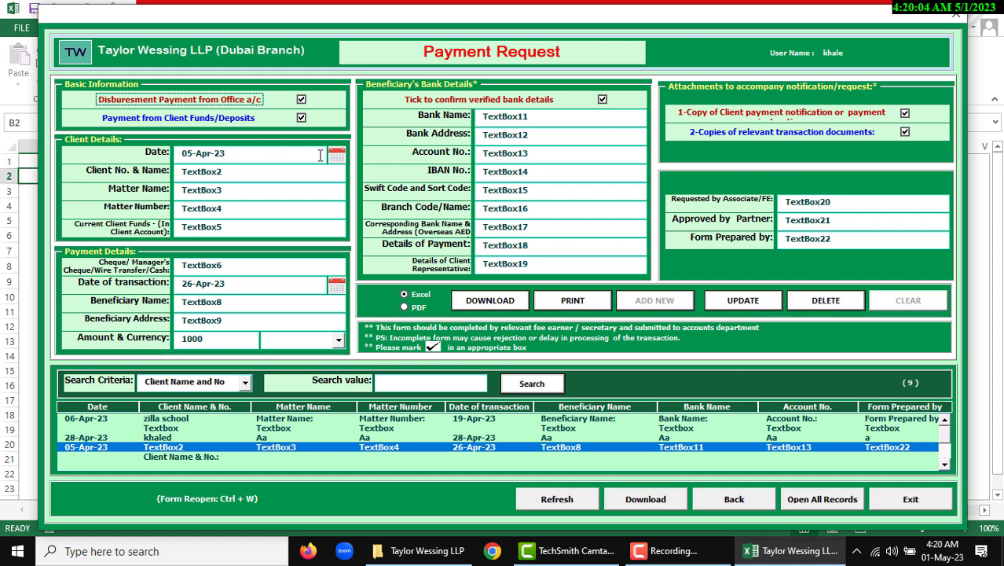
mouse_move(415, 245)
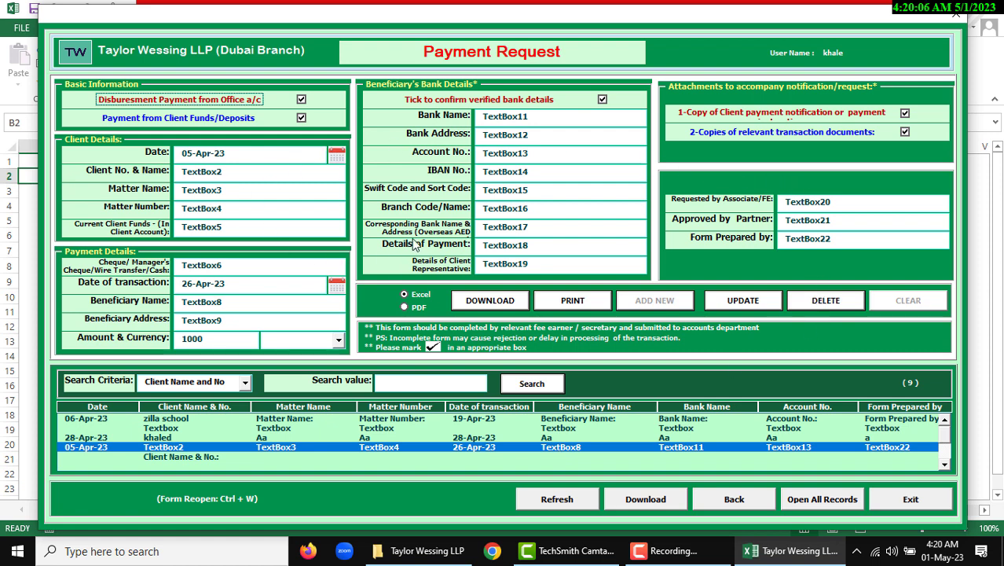
mouse_move(545, 308)
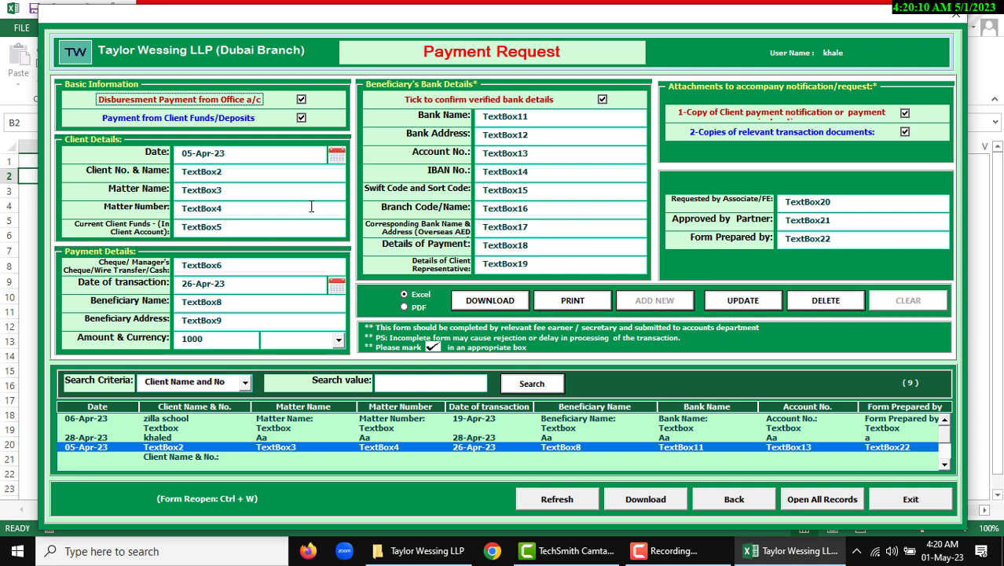
mouse_move(573, 300)
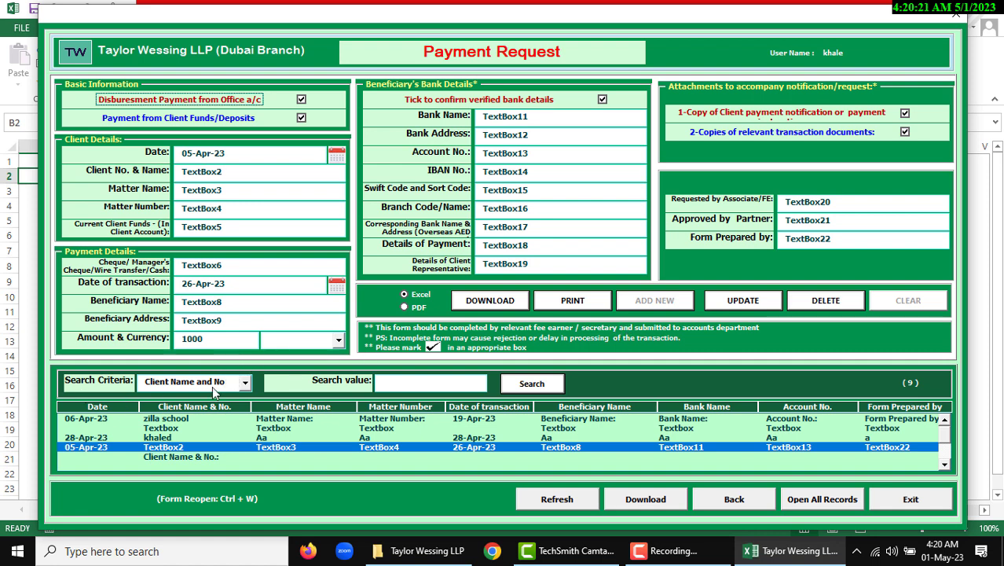
click(244, 382)
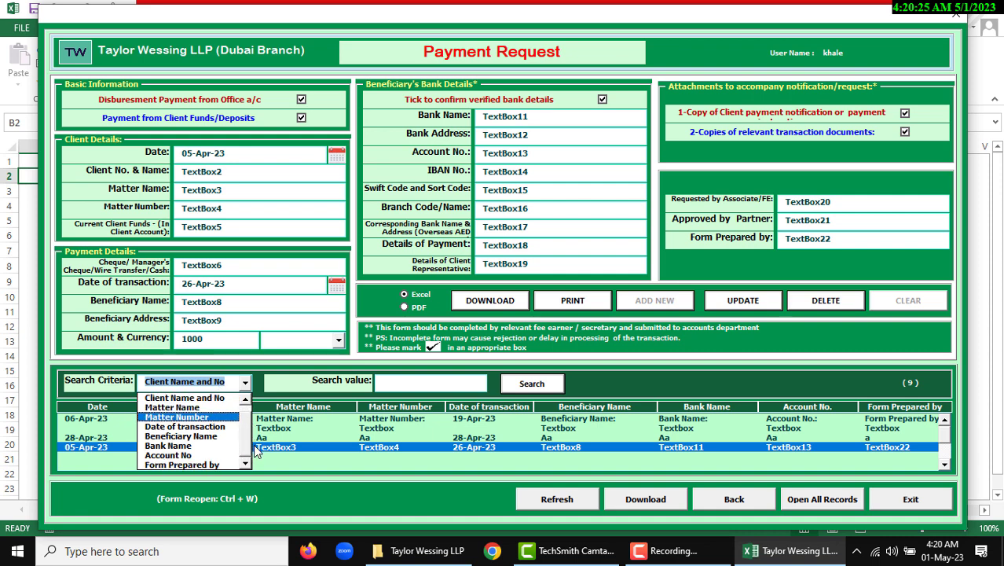
mouse_move(169, 446)
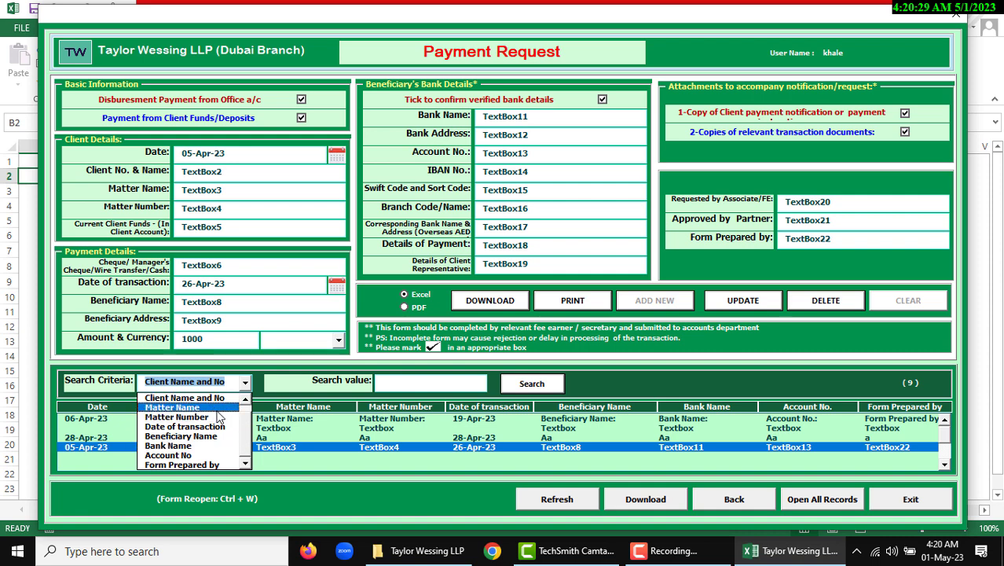
Search payment records by Matter Name for 'text', leaving 2 matches.
click(172, 406)
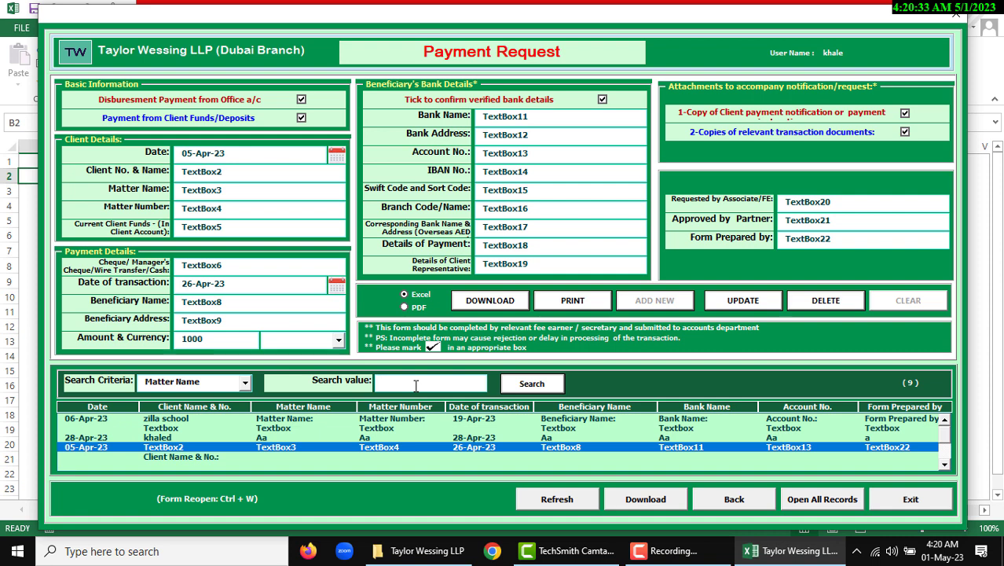
text(text)
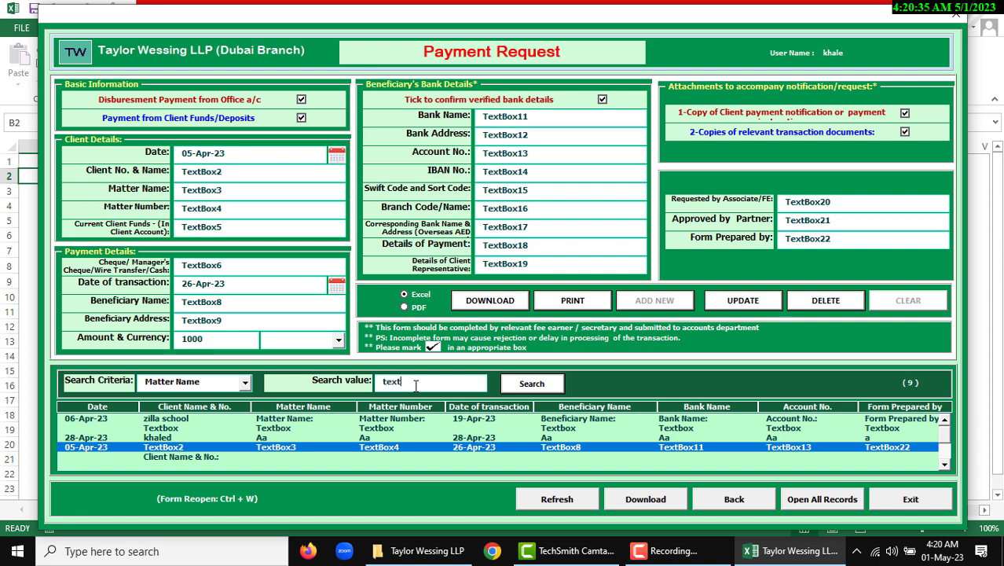
click(531, 384)
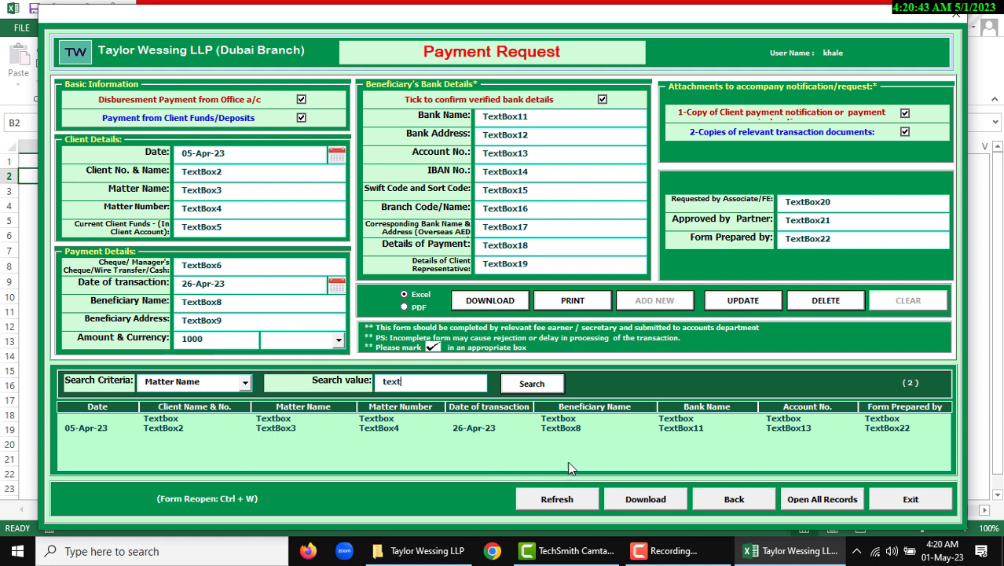
mouse_move(554, 505)
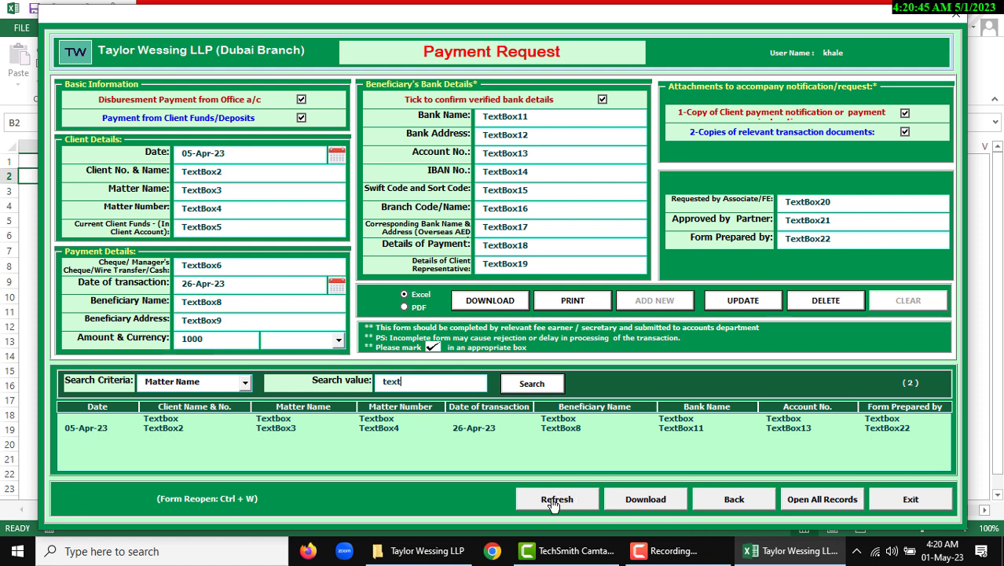
Reset the form to show all 9 records and choose 'Date of entry' as search criteria.
click(557, 499)
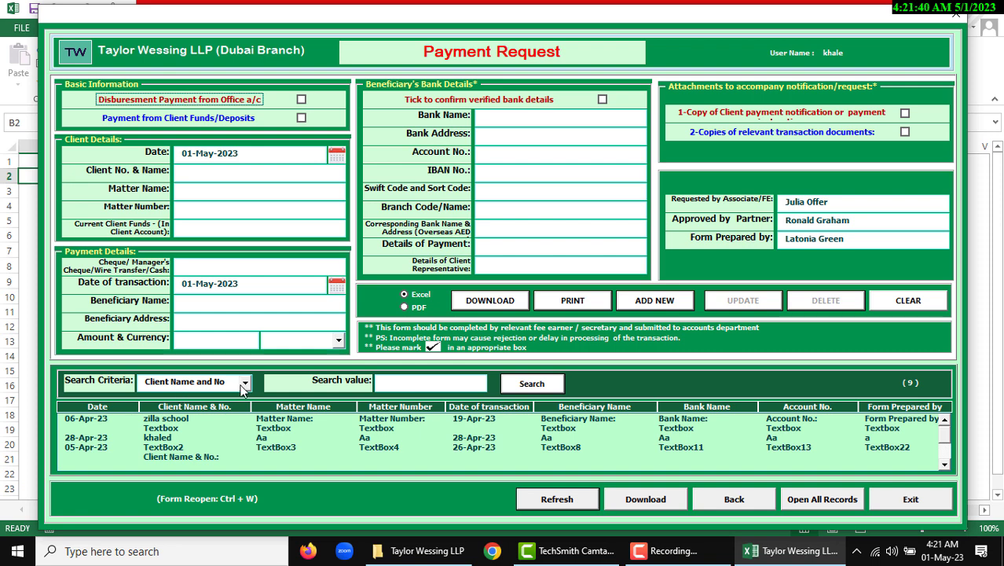
mouse_move(115, 445)
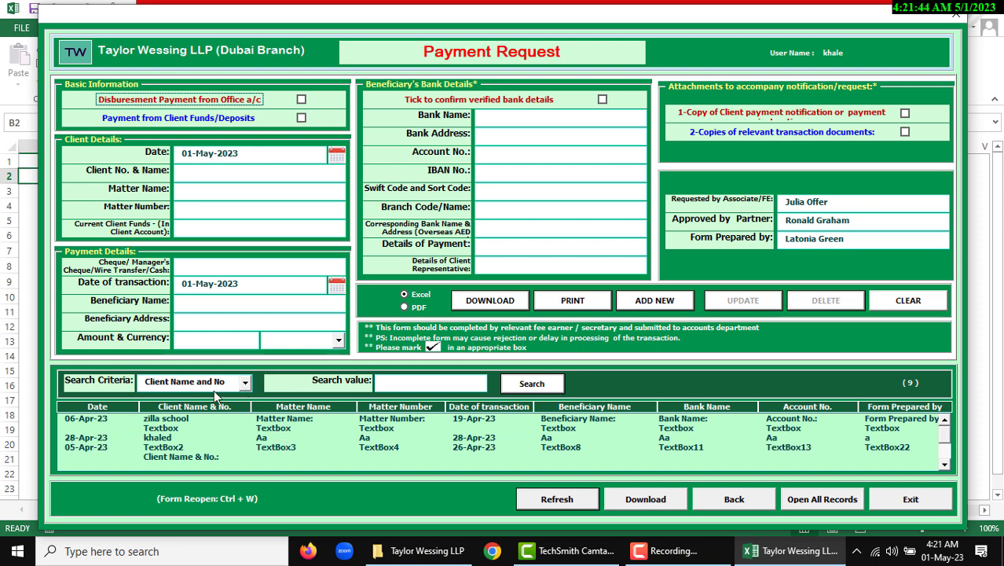
click(247, 383)
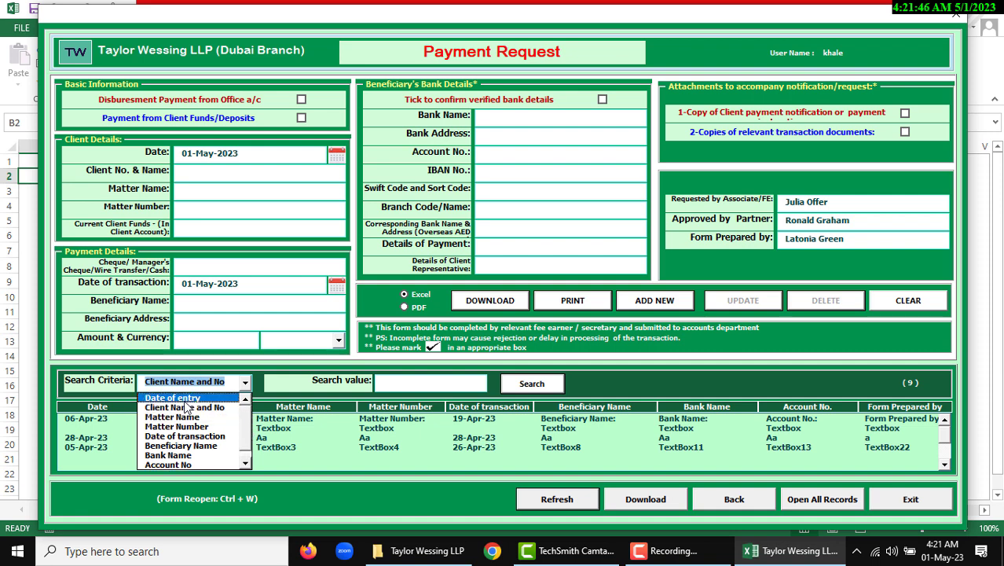
click(173, 397)
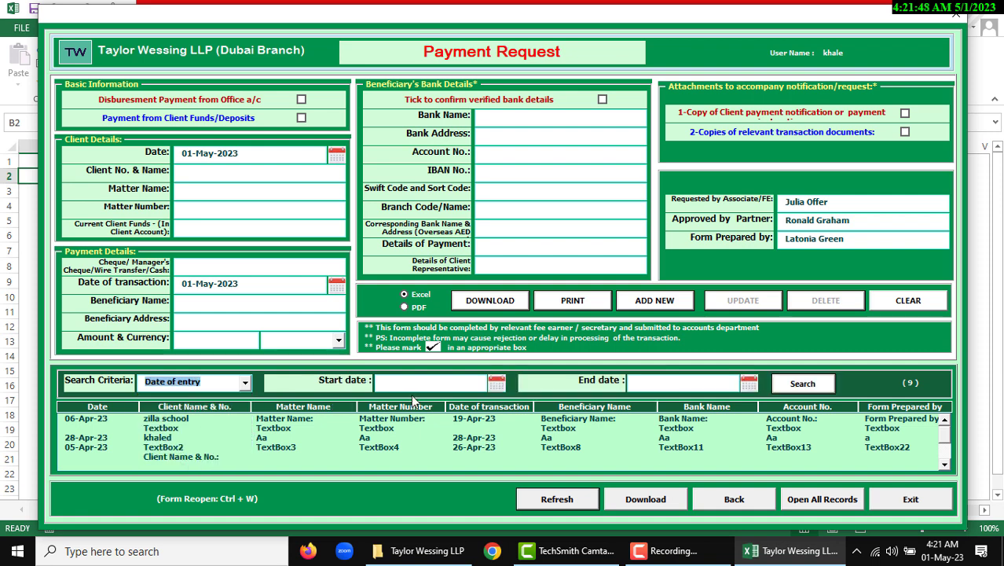
mouse_move(451, 381)
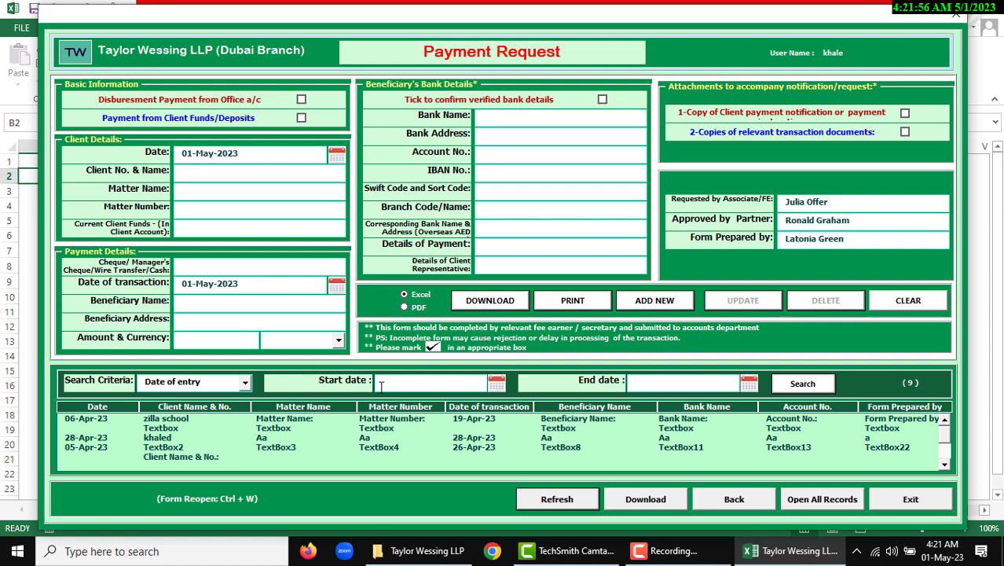
Set the date-of-entry range from 01-Apr-2023 to 6-May-2023.
click(495, 383)
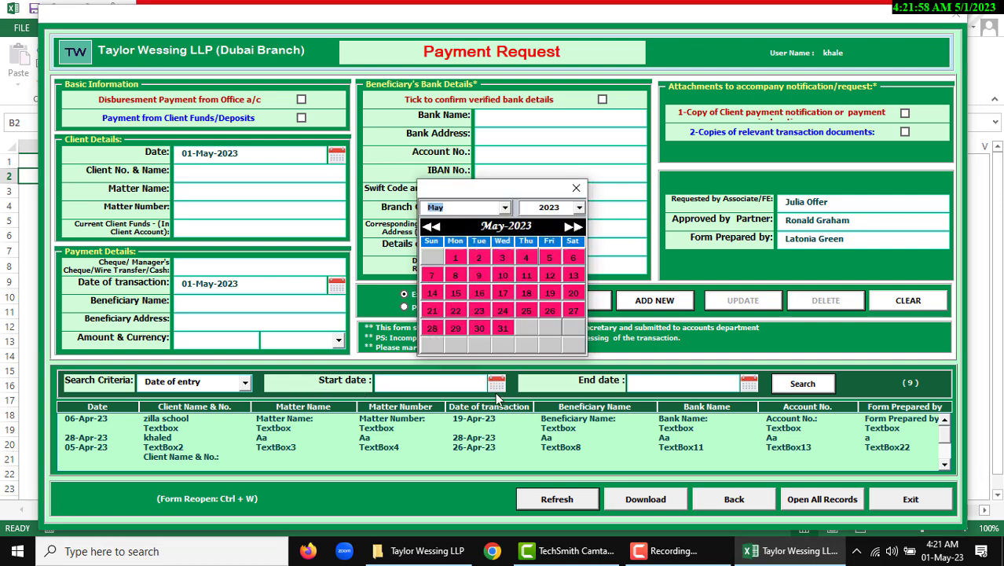
click(431, 227)
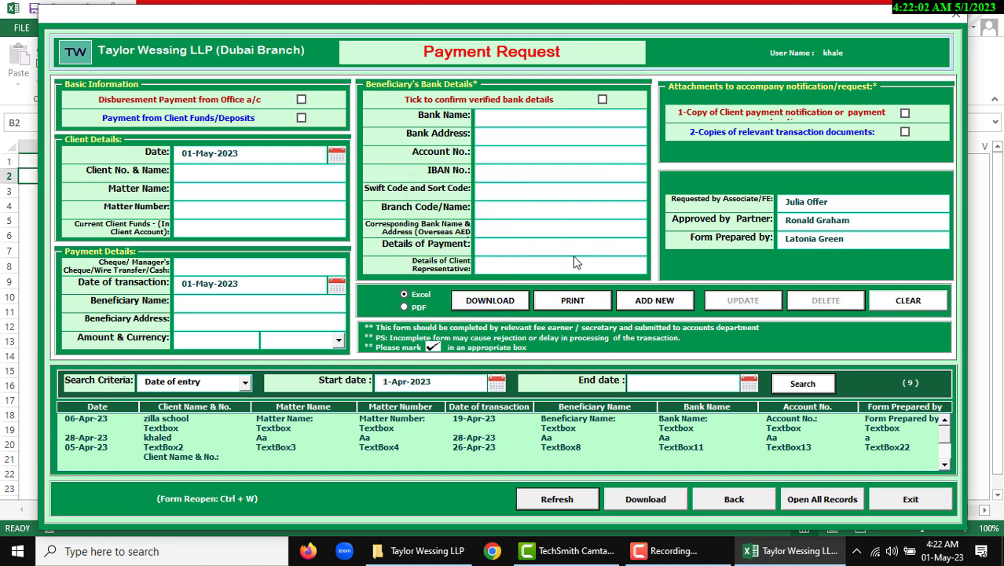
click(337, 285)
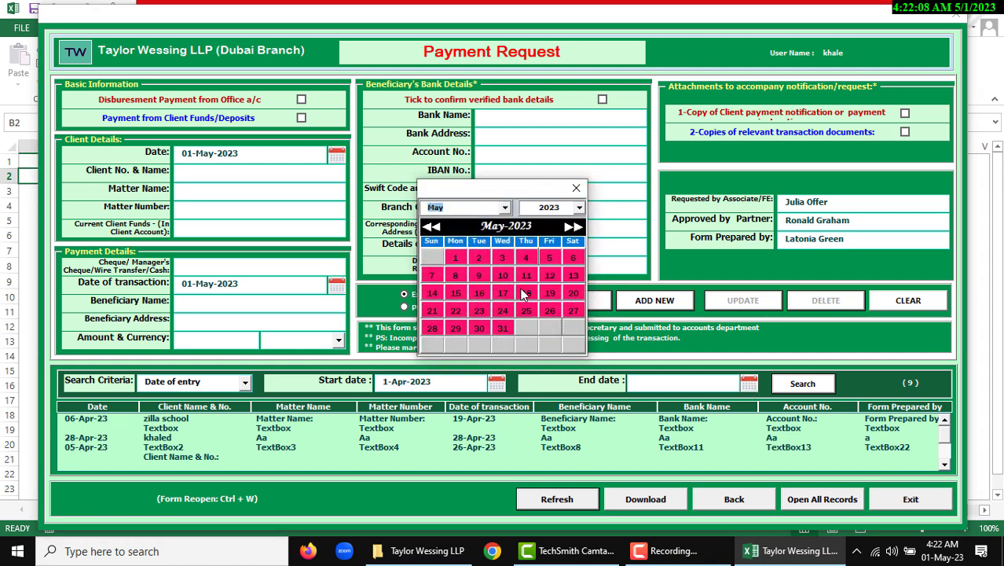
click(803, 384)
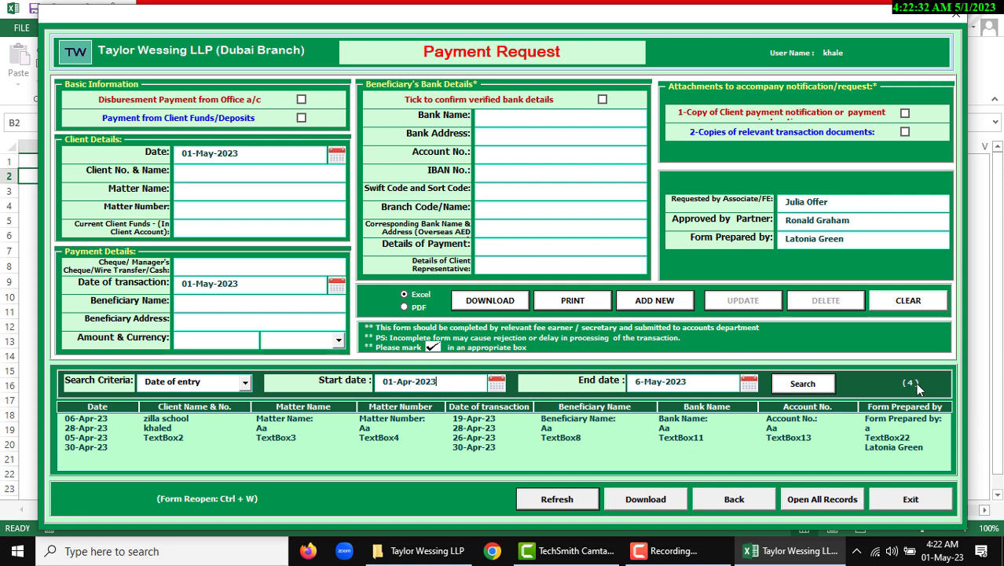
mouse_move(653, 503)
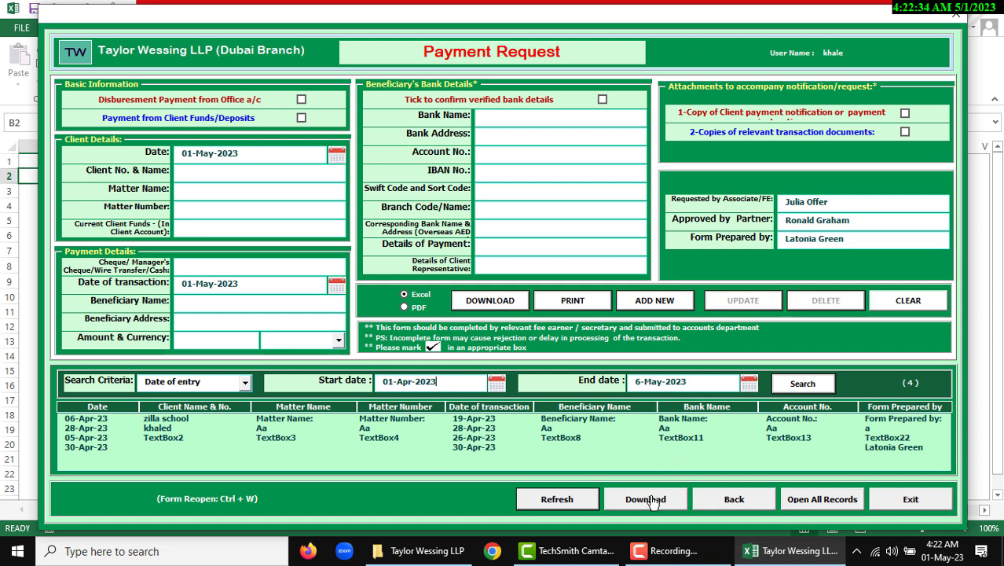
mouse_move(682, 436)
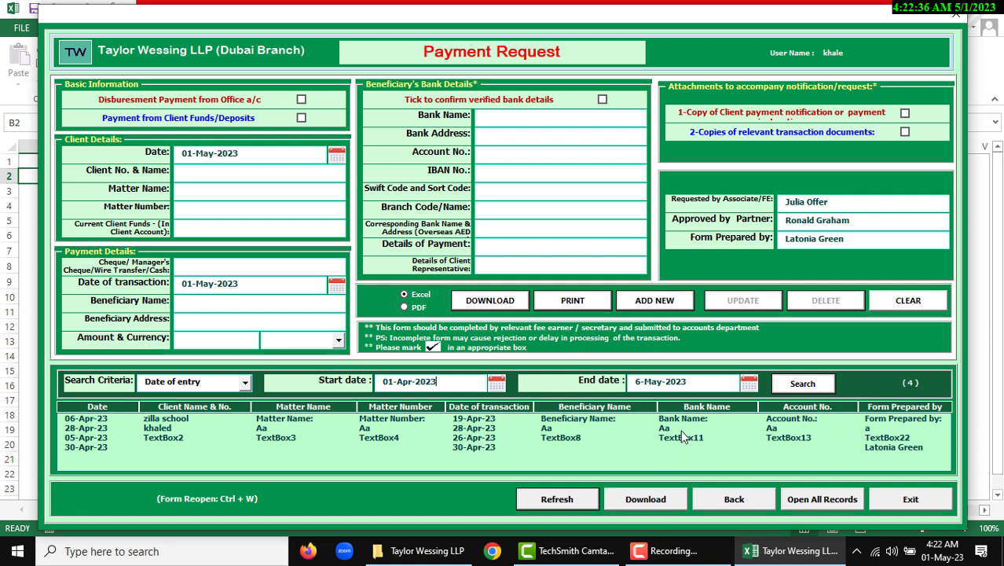
mouse_move(735, 336)
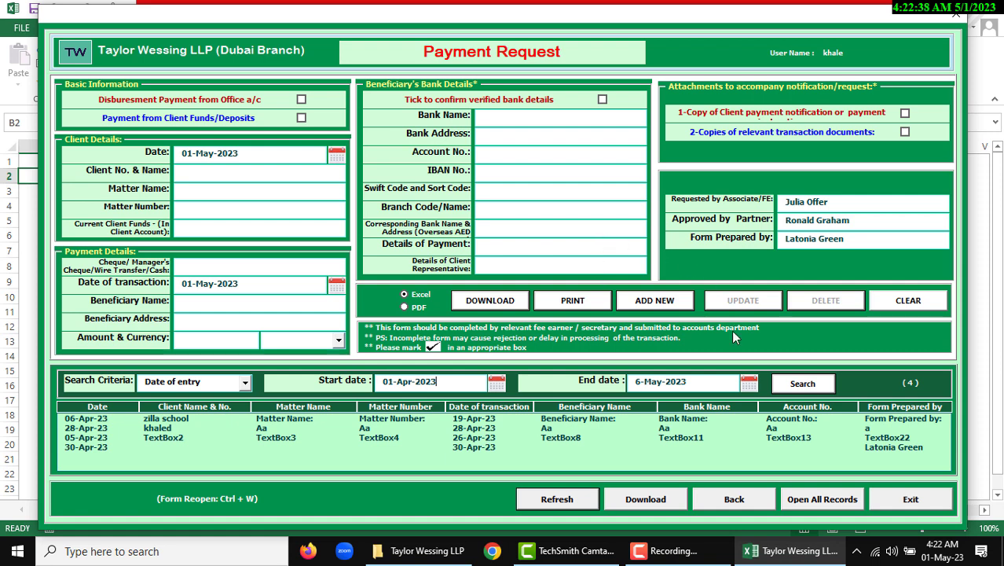
mouse_move(623, 378)
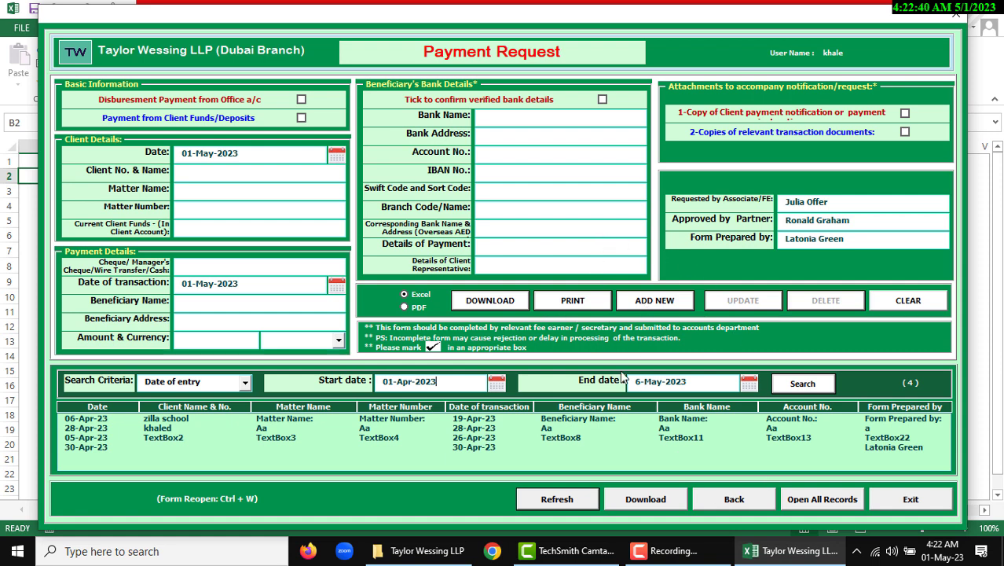
mouse_move(725, 493)
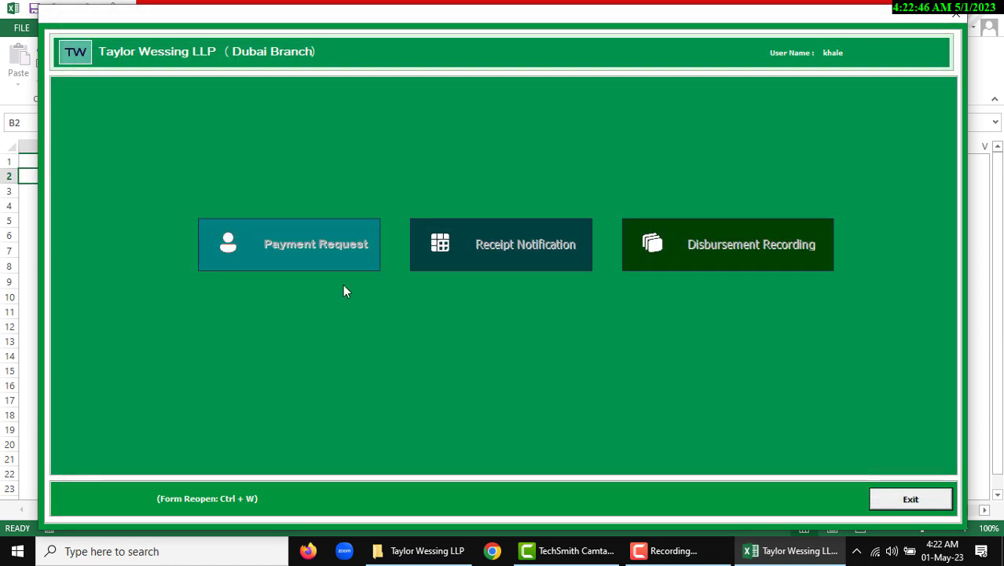
Visit the Receipt Notification form, then open Disbursement Recording listing 20 records.
click(910, 499)
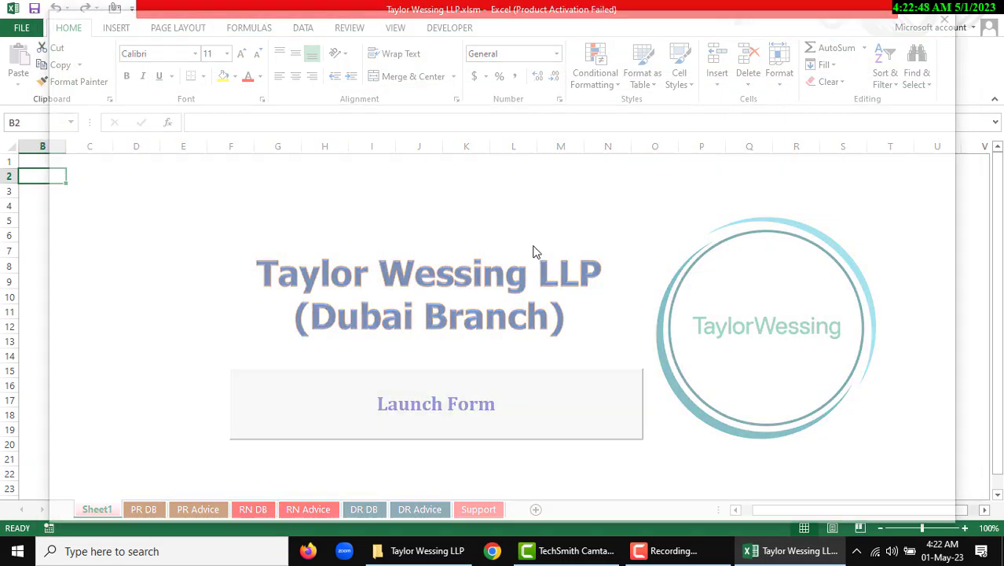
click(435, 403)
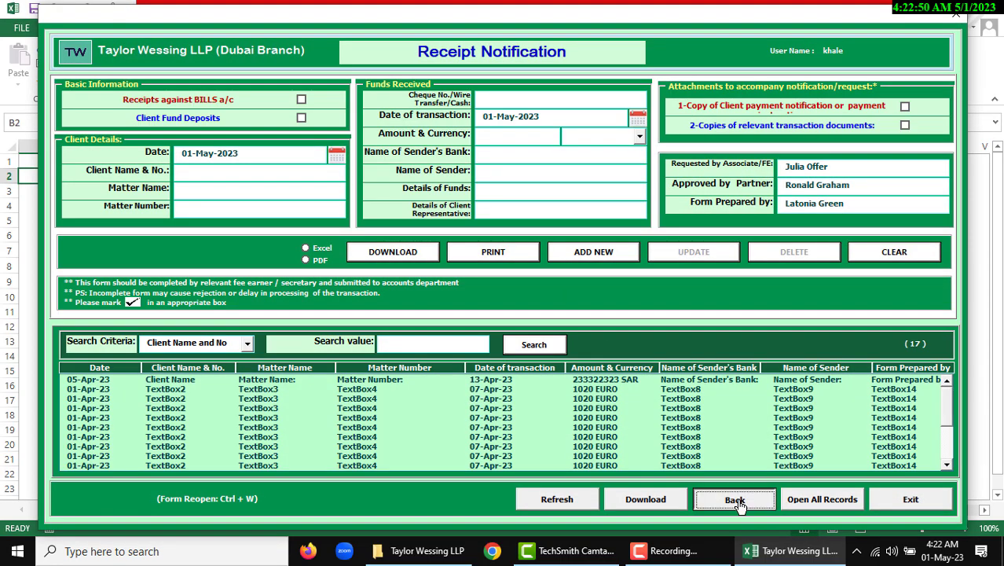
click(735, 499)
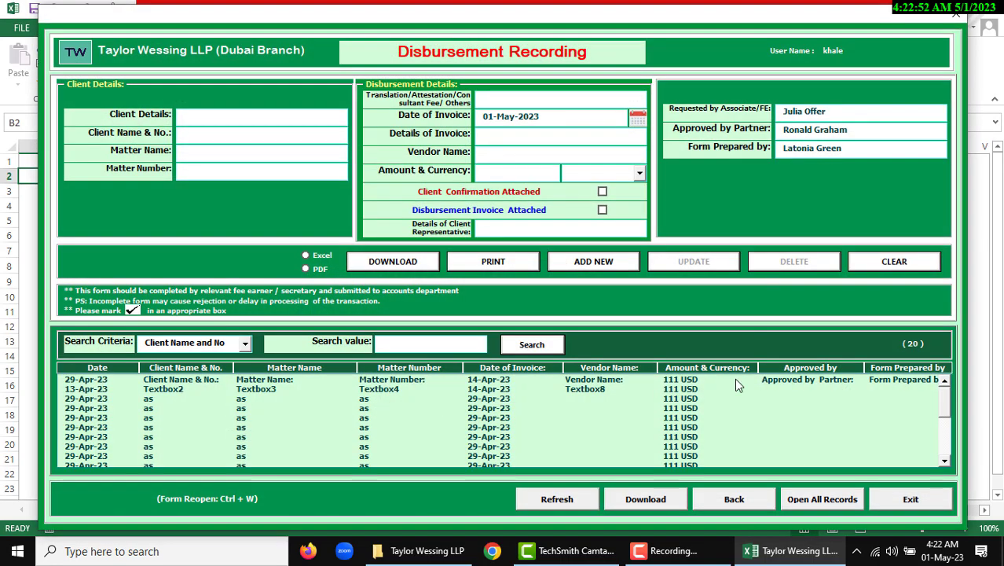
mouse_move(711, 455)
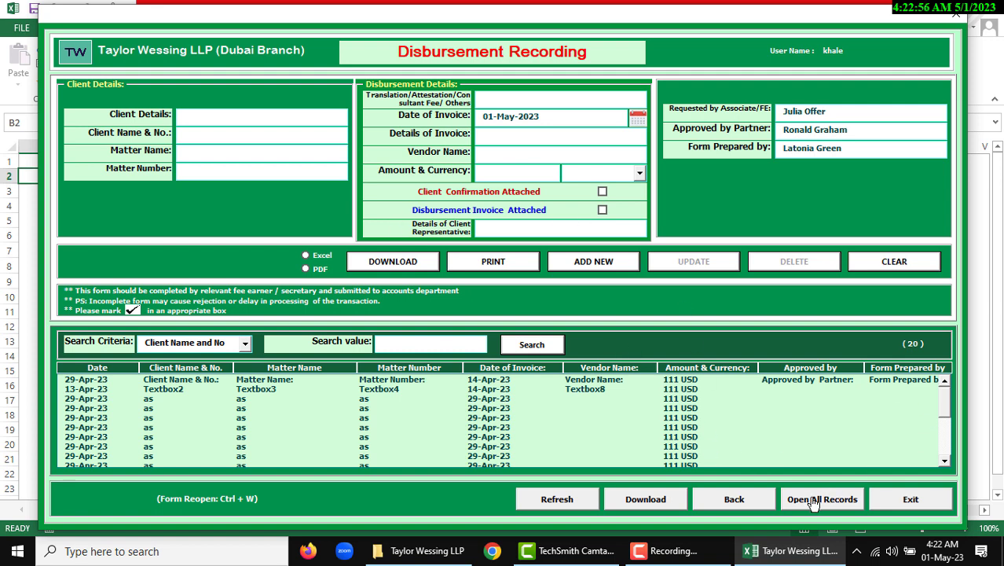
mouse_move(811, 494)
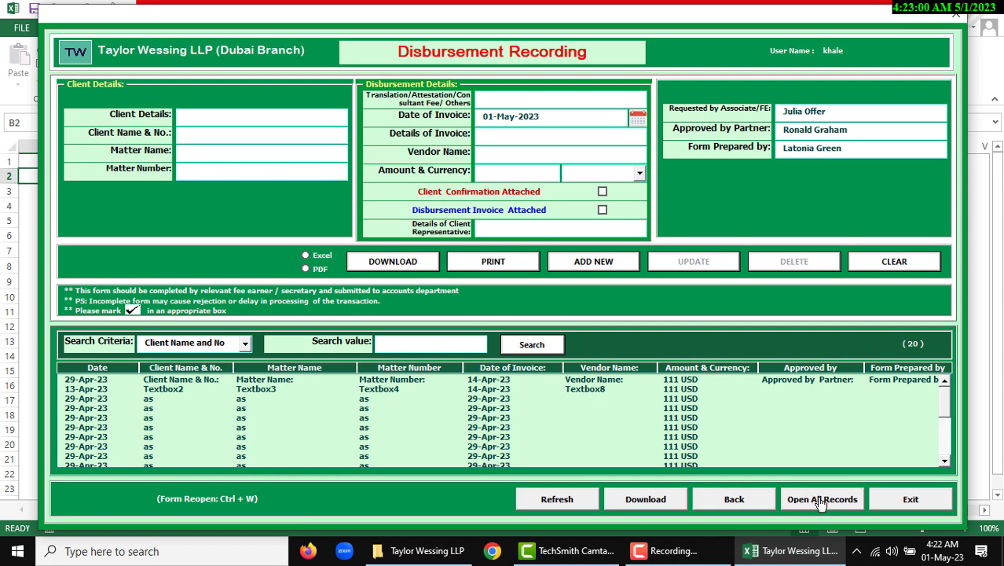
View all 20 records on DR DB and the DR Advice sheet, then return to Sheet1.
click(821, 498)
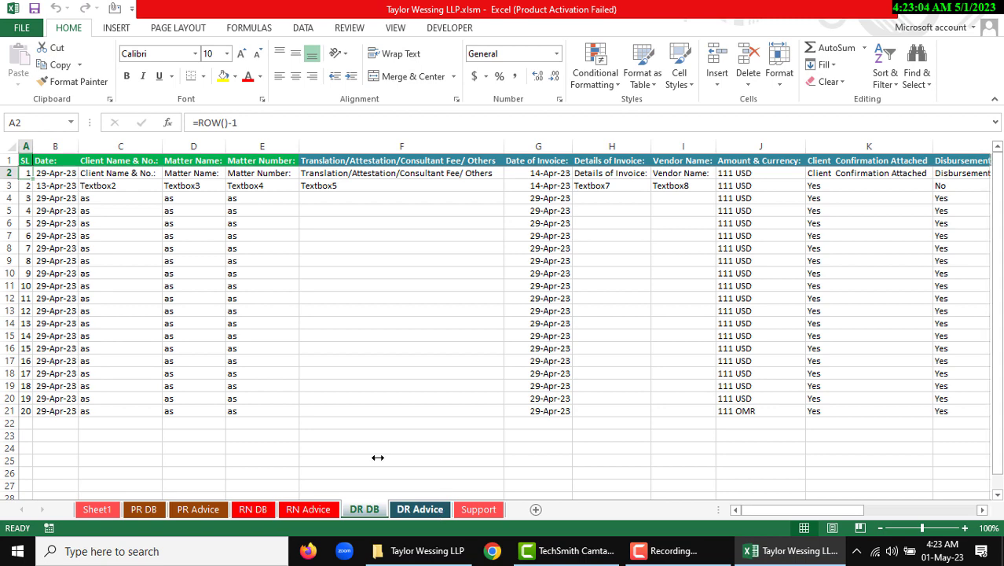
click(419, 509)
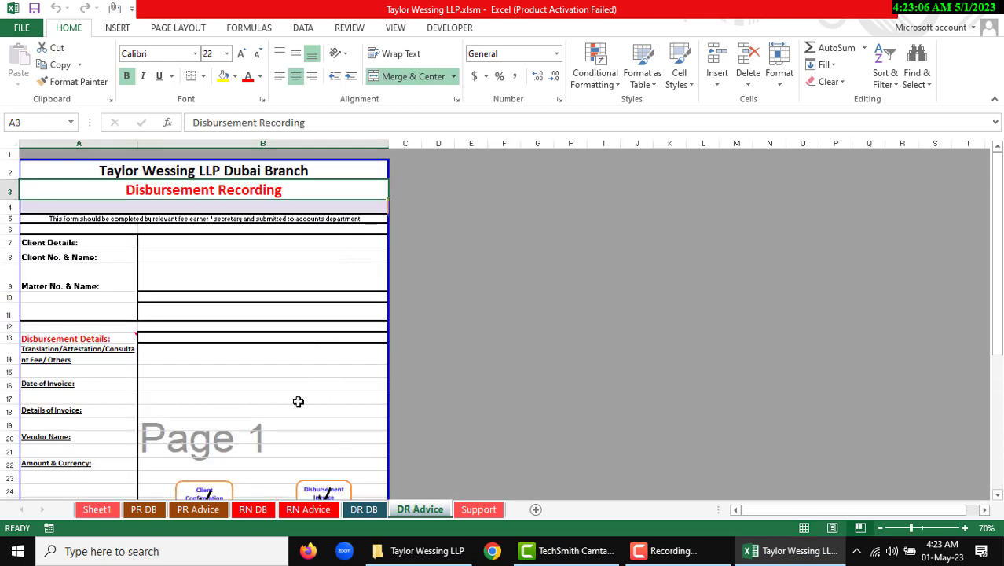
click(98, 509)
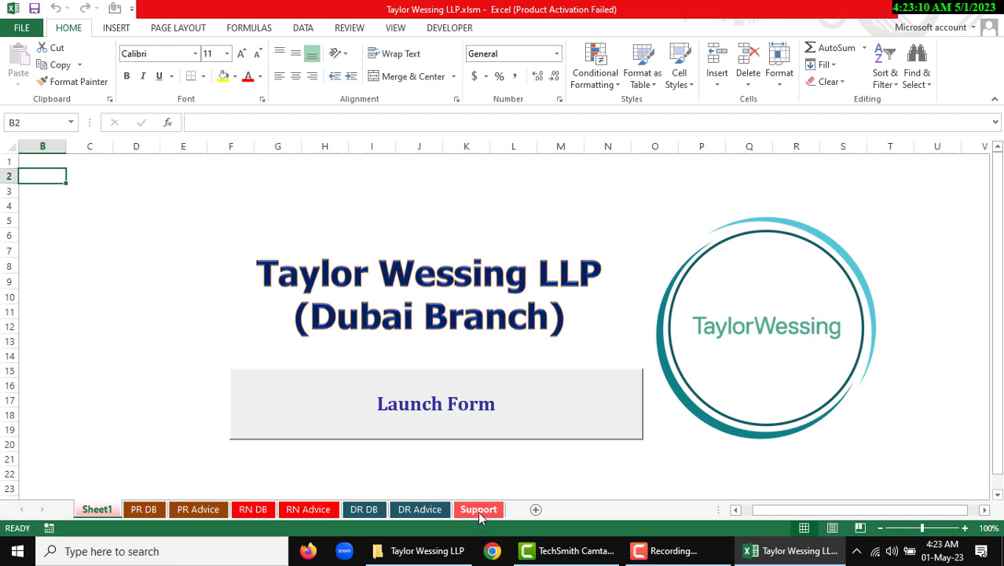
click(479, 509)
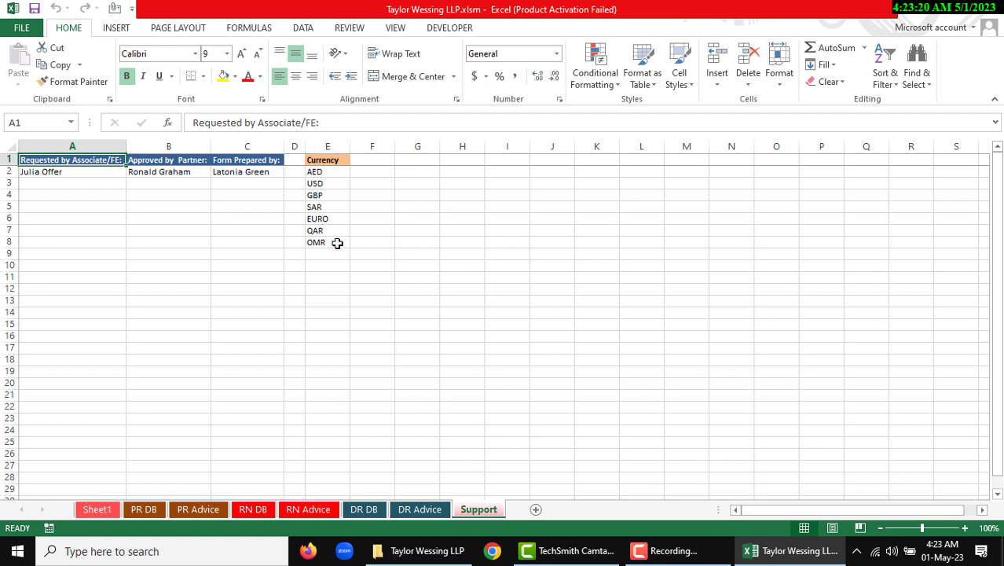
click(417, 253)
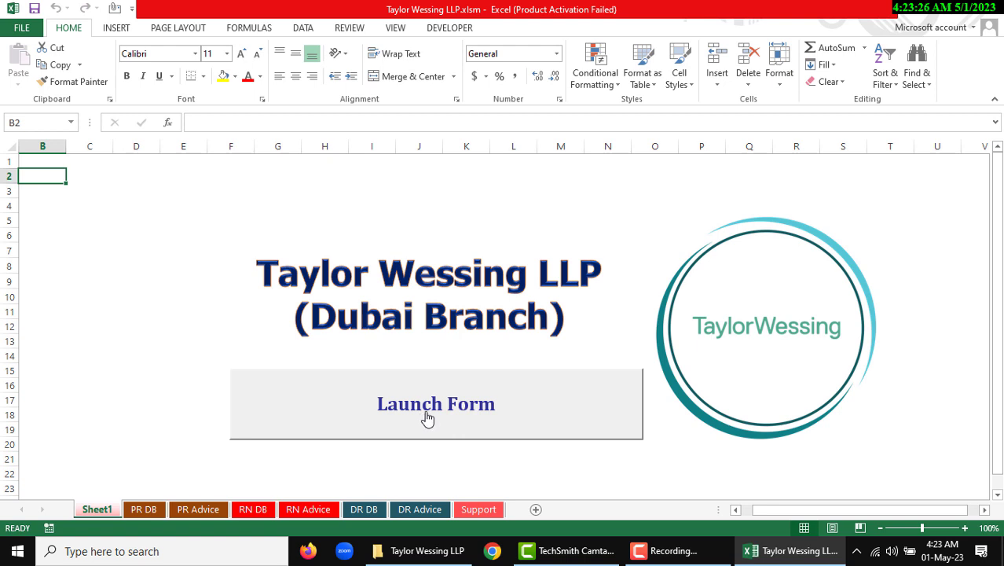
mouse_move(272, 365)
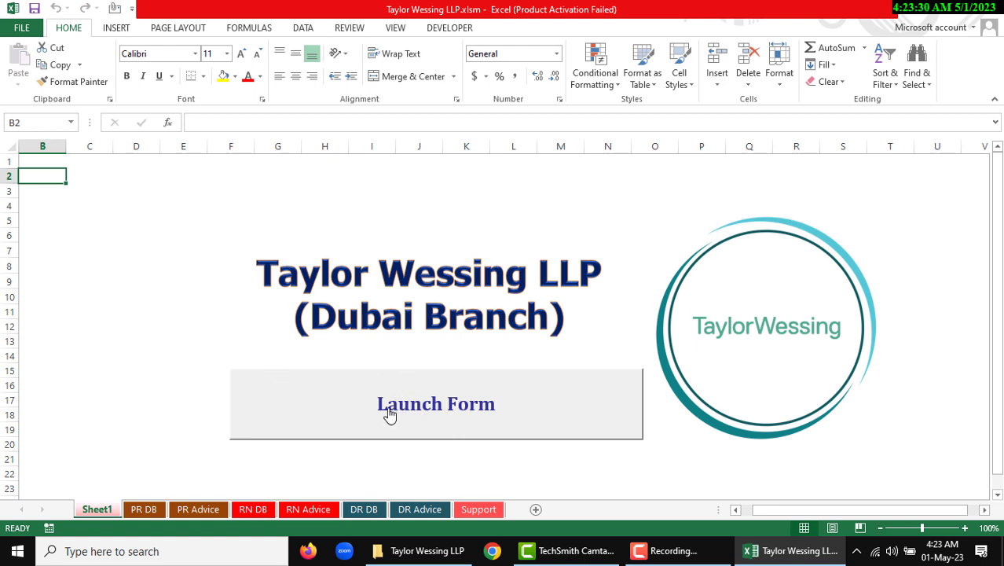
mouse_move(430, 407)
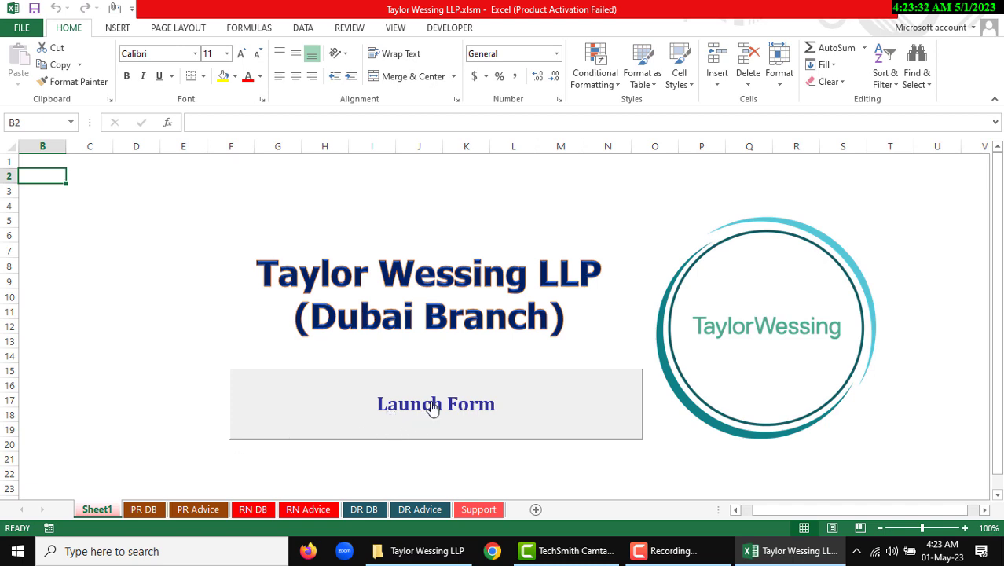
Relaunch the forms menu from the Sheet1 Launch Form button.
click(436, 403)
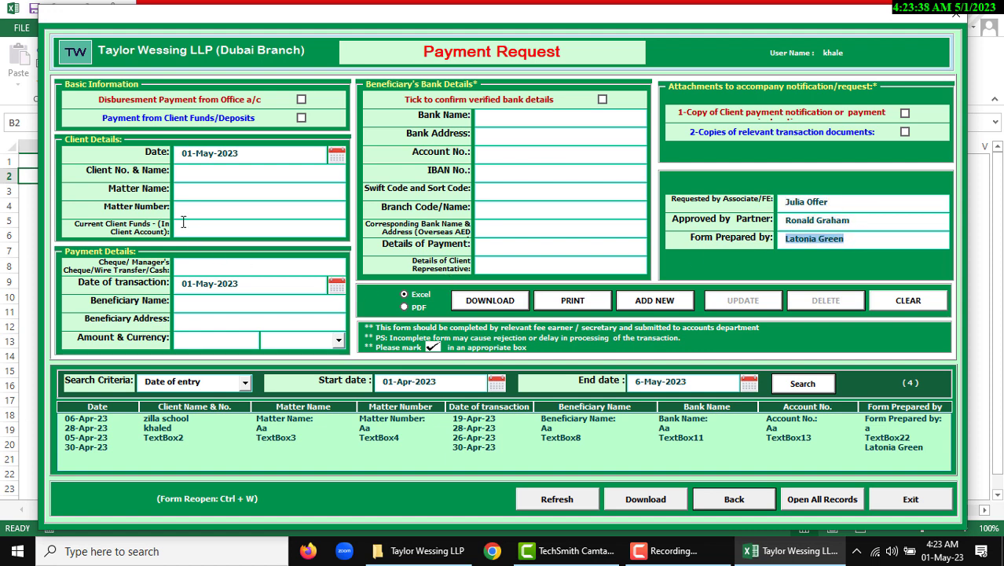
mouse_move(627, 195)
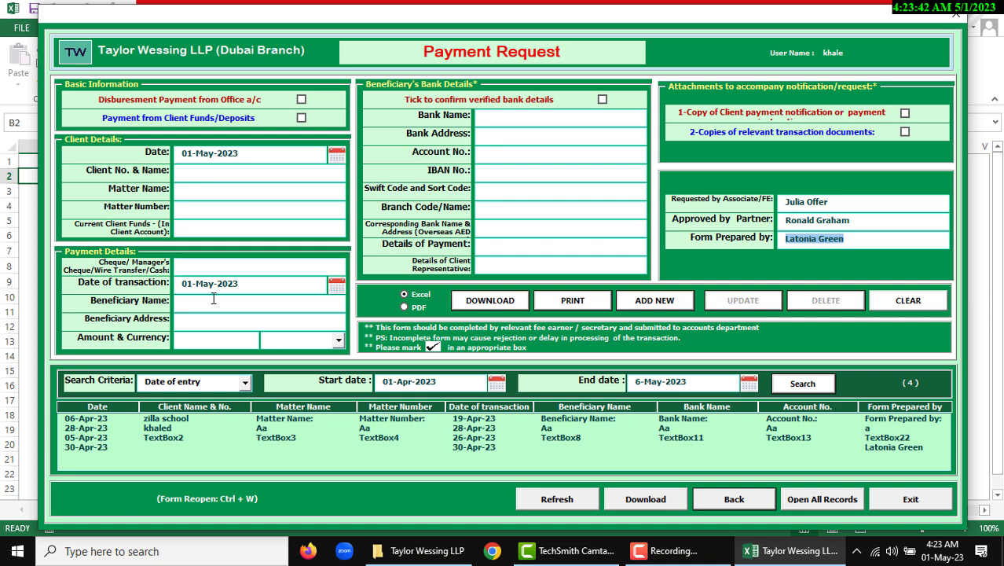
mouse_move(272, 304)
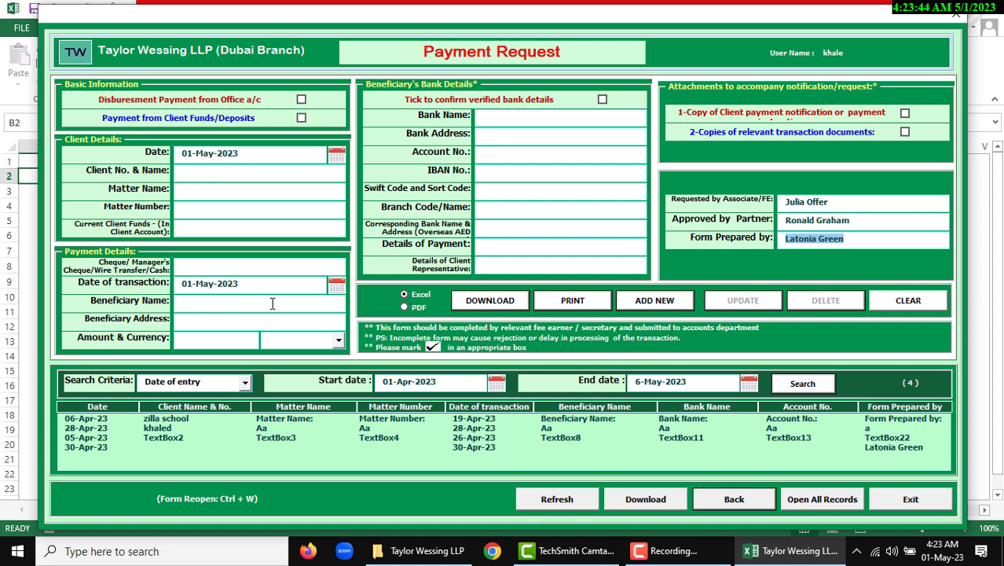